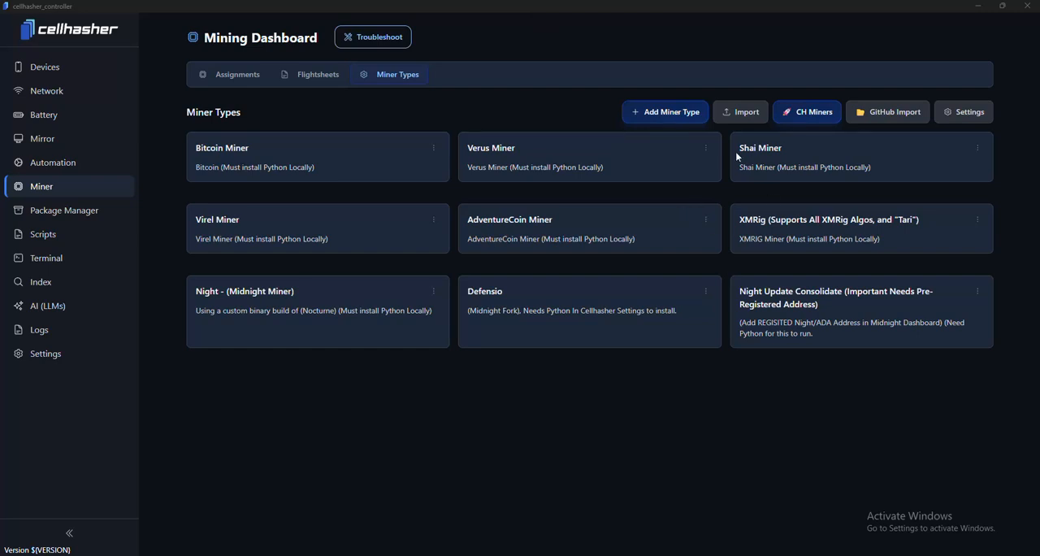
Step: Show the Devices page listing all 20 of 20 connected Samsung phones
double_click(484, 291)
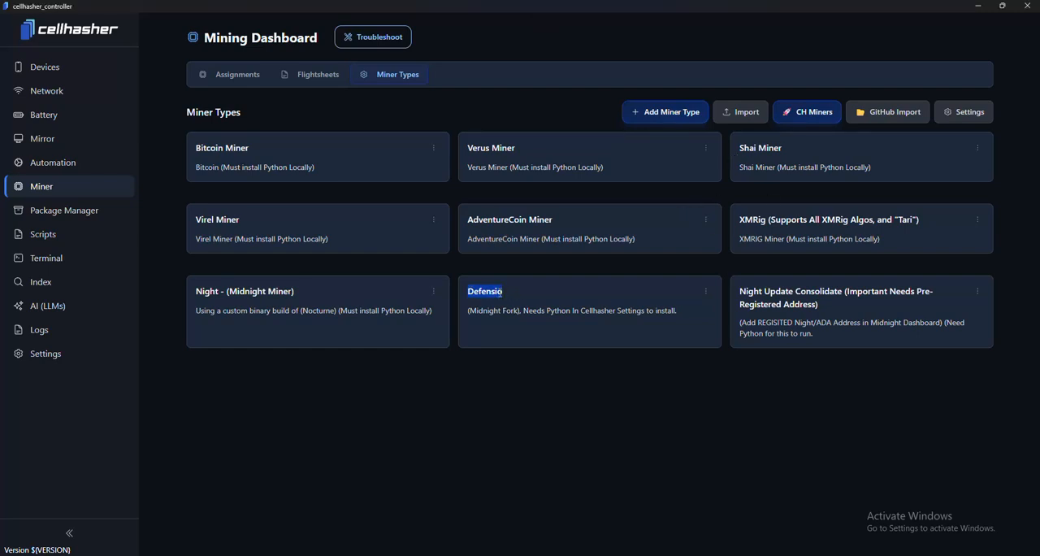
left_click(543, 331)
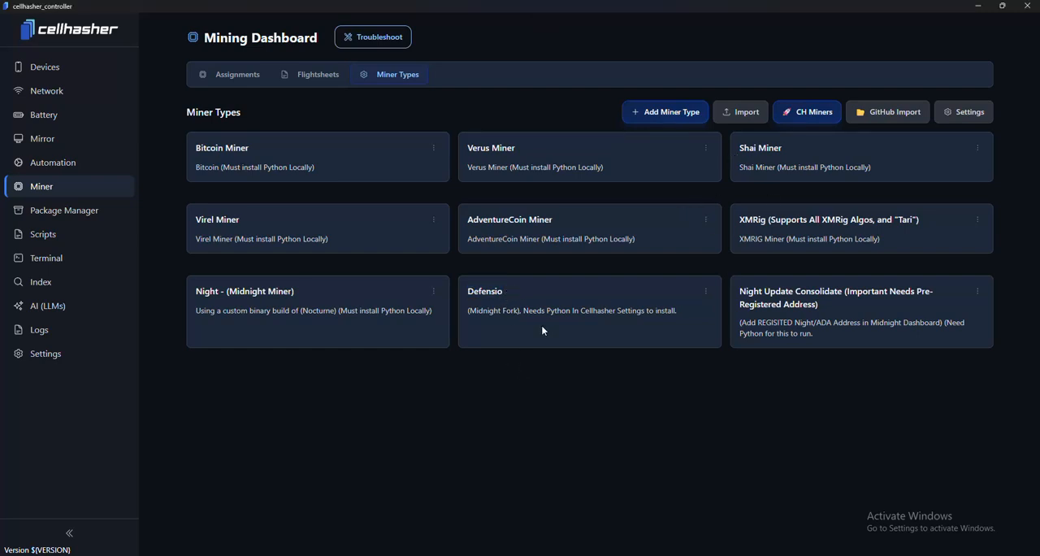
mouse_move(537, 329)
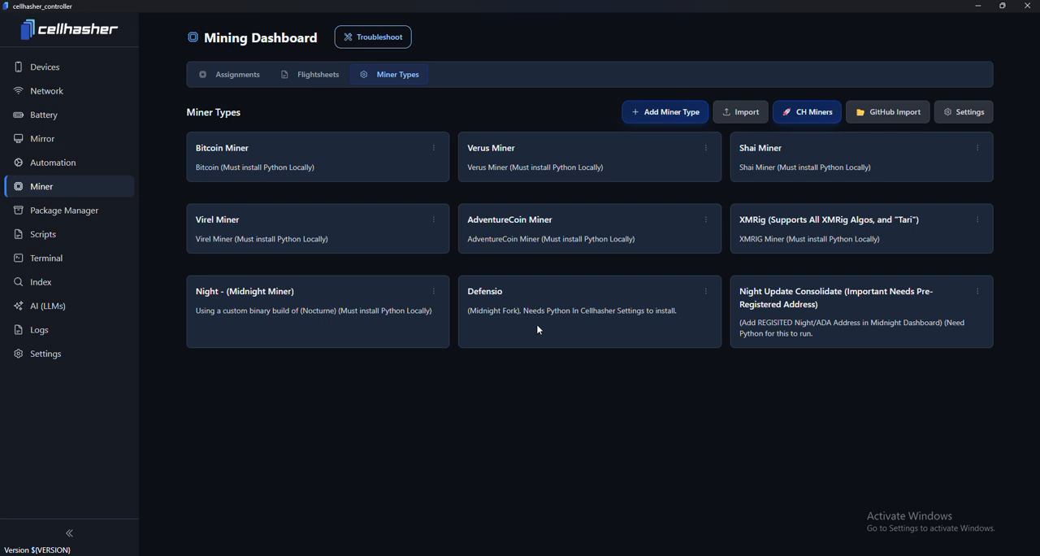
mouse_move(707, 295)
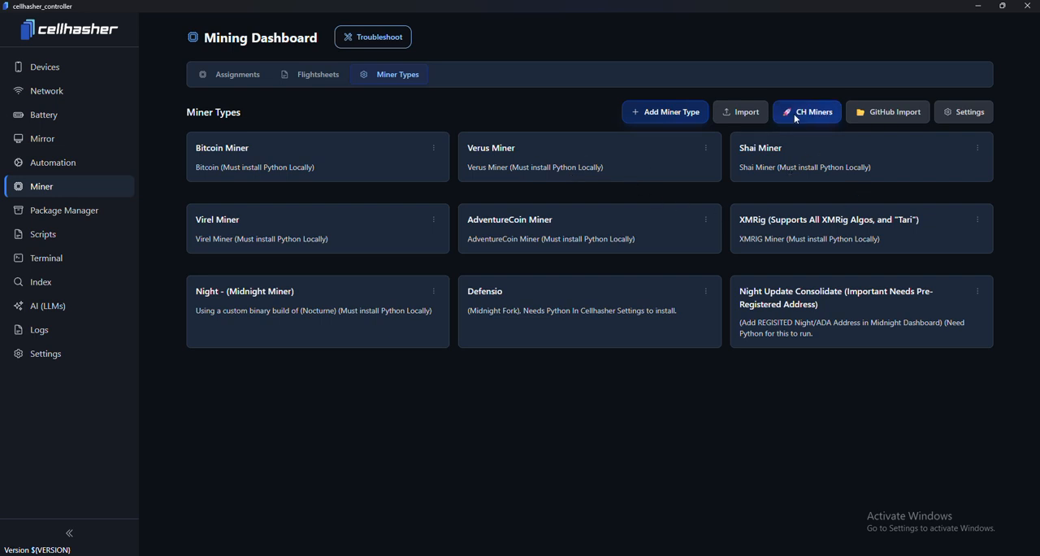
mouse_move(45, 66)
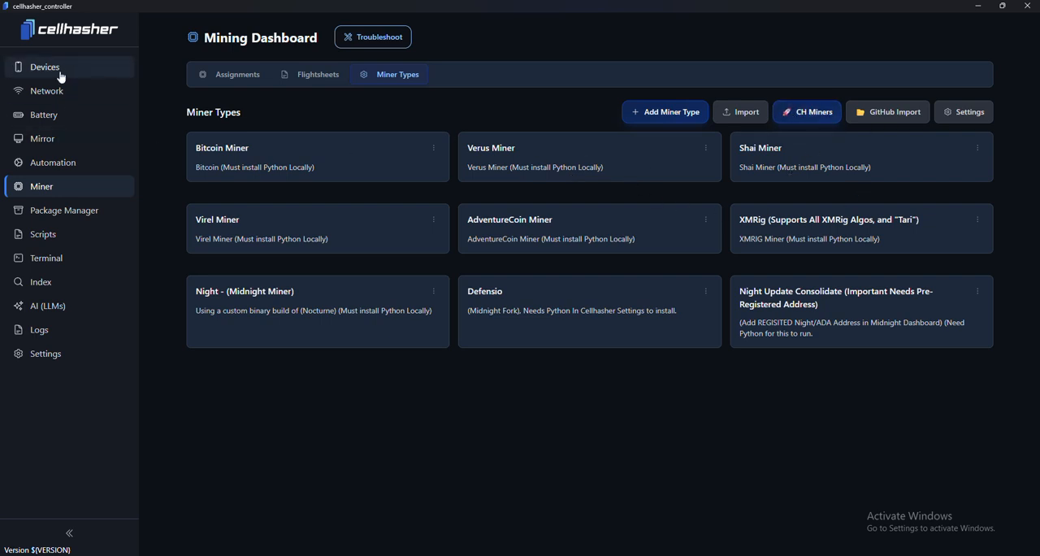
left_click(45, 66)
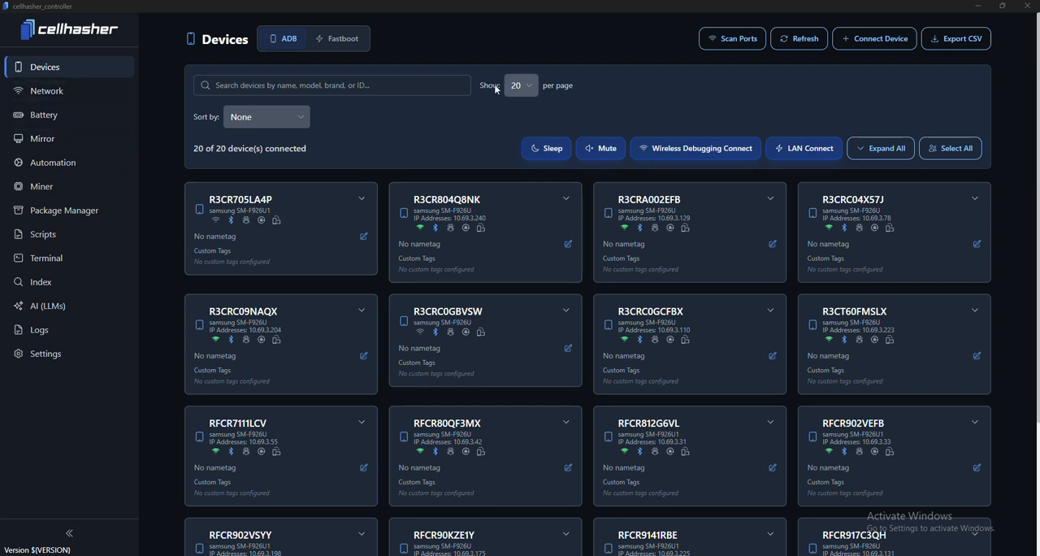
mouse_move(472, 30)
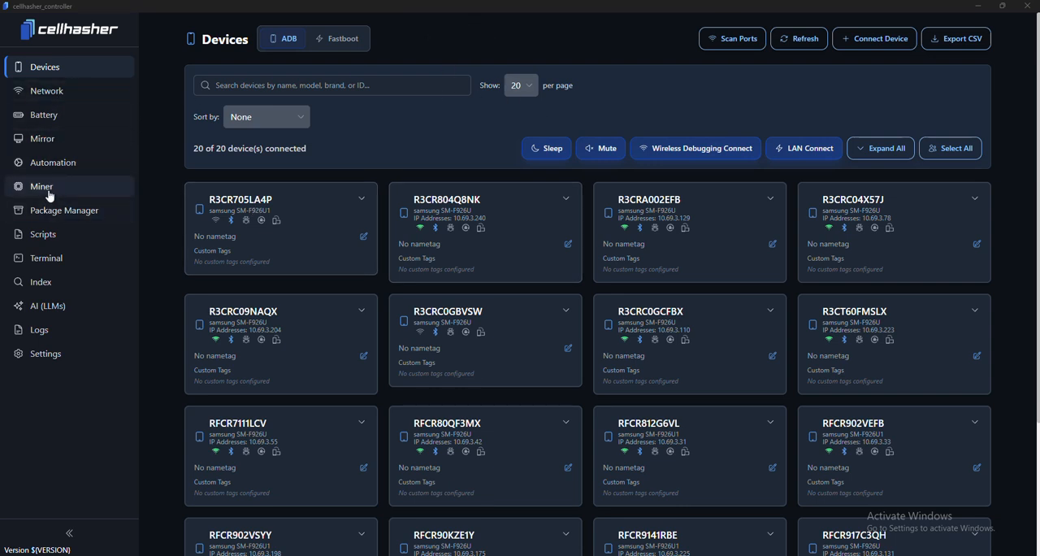
Step: Verify the Python path in Settings, confirming Python 3.11.6, and inspect the ADB and Python paths
left_click(46, 353)
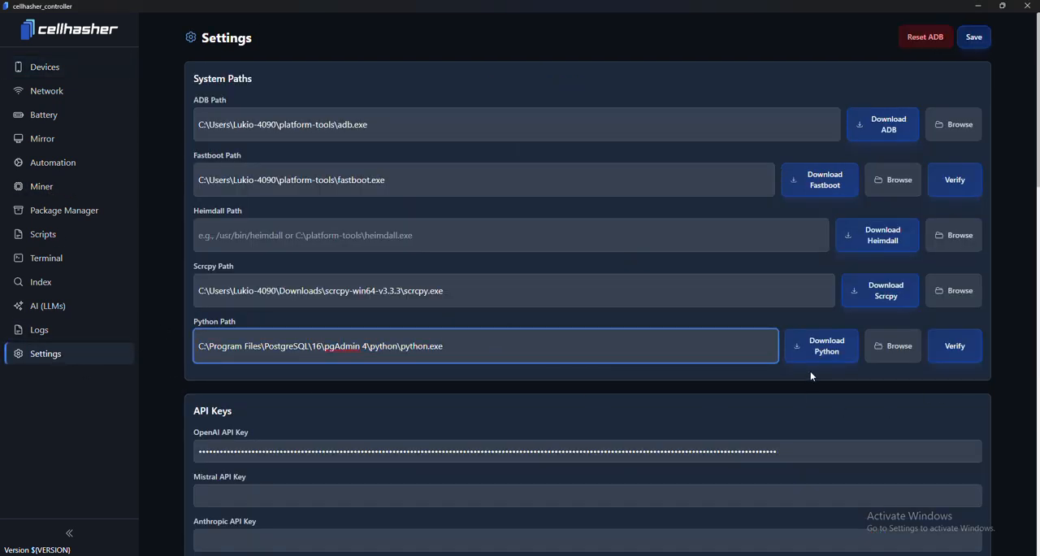
left_click(953, 345)
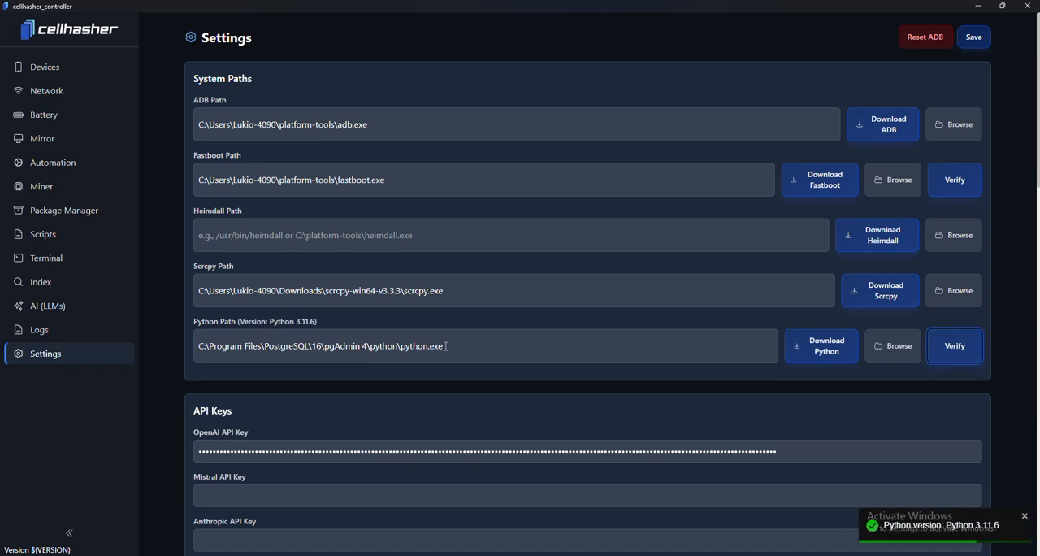
mouse_move(542, 394)
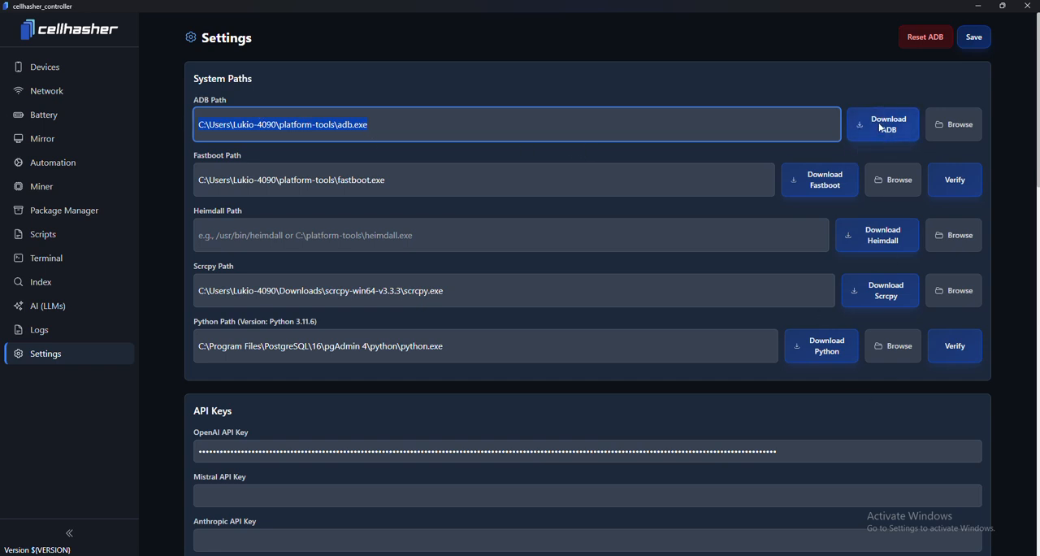
left_click(482, 124)
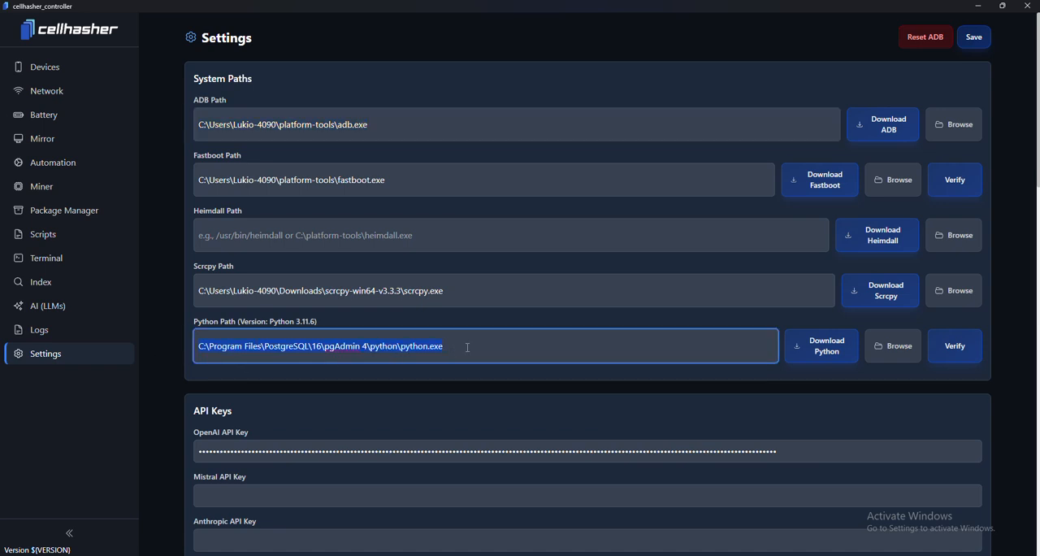
left_click(513, 290)
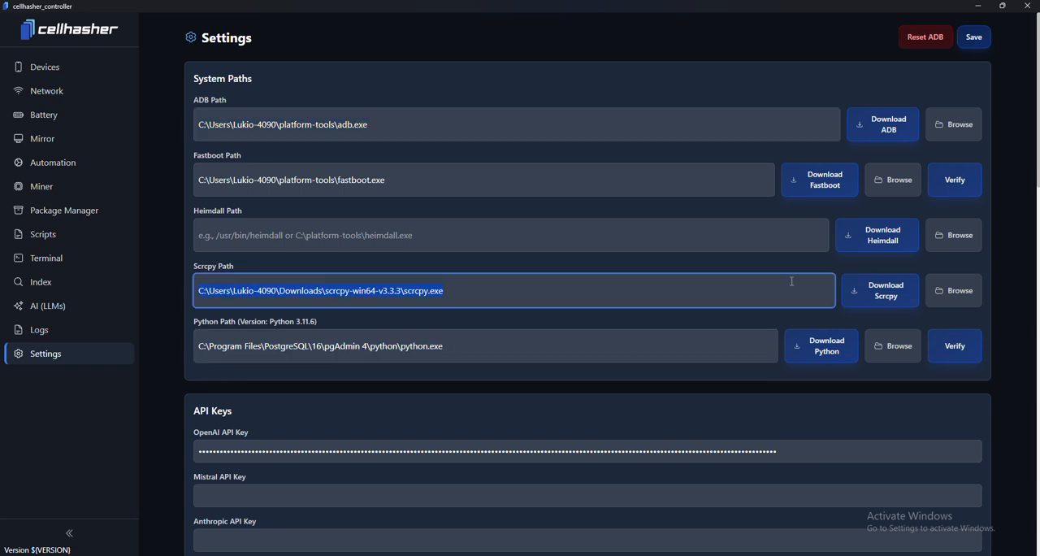
mouse_move(442, 273)
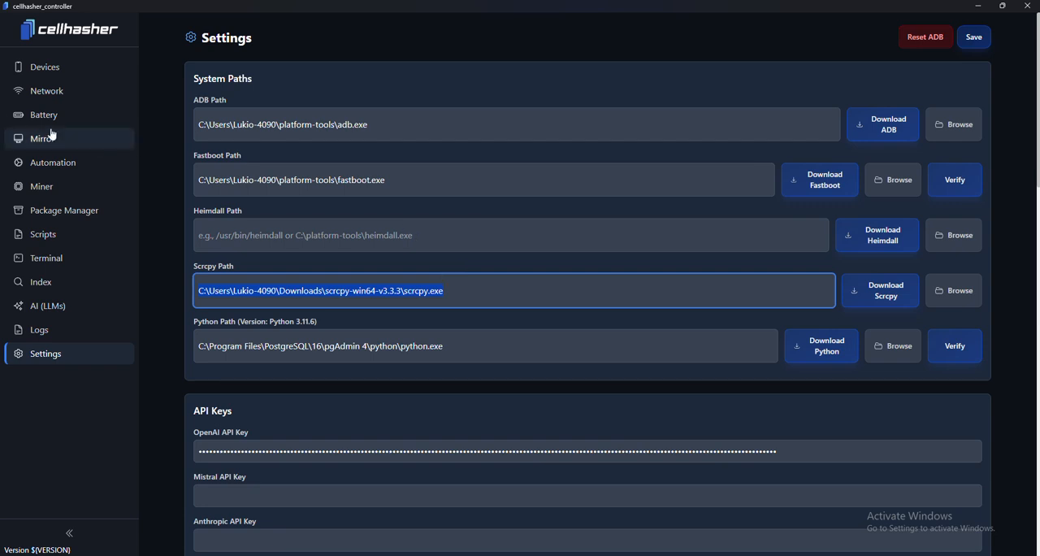
Step: Review the Defensio miner type's install script under Miner Types and cancel without changes
left_click(42, 186)
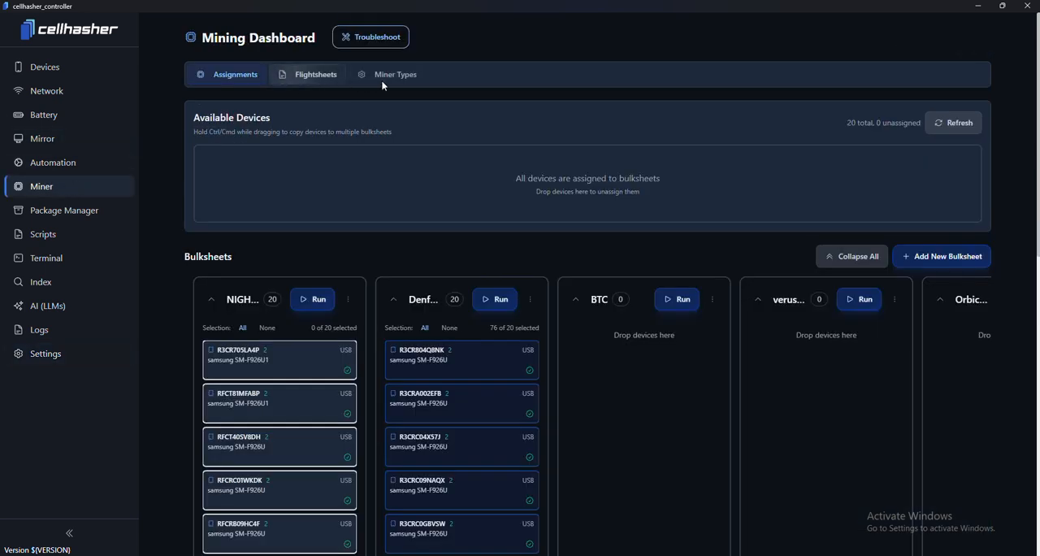
left_click(396, 74)
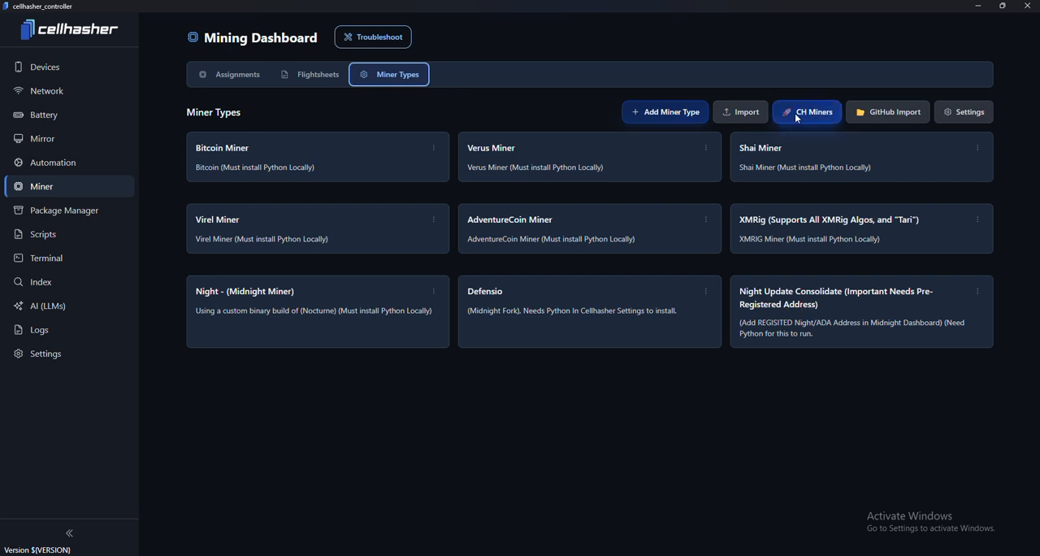
mouse_move(804, 119)
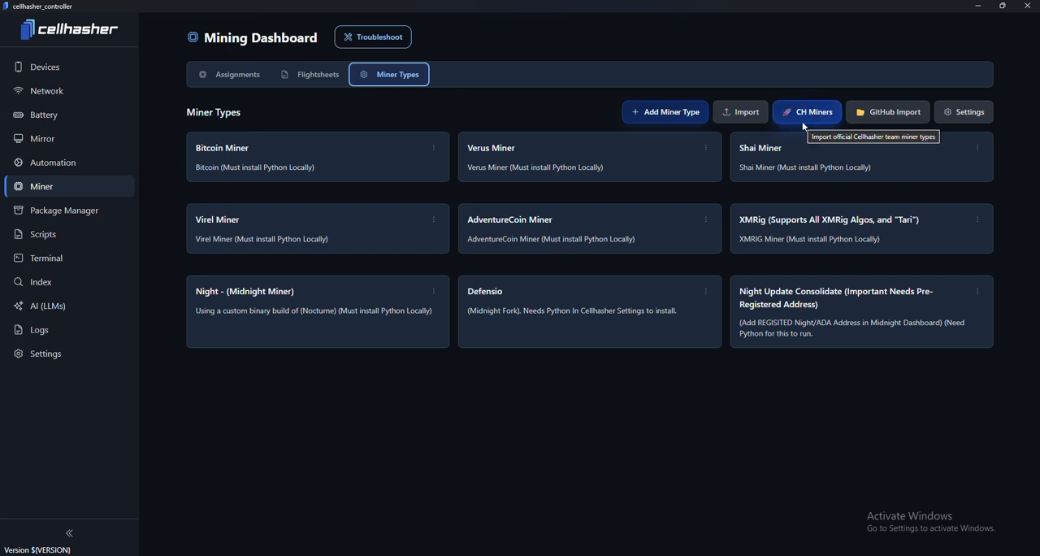
mouse_move(901, 306)
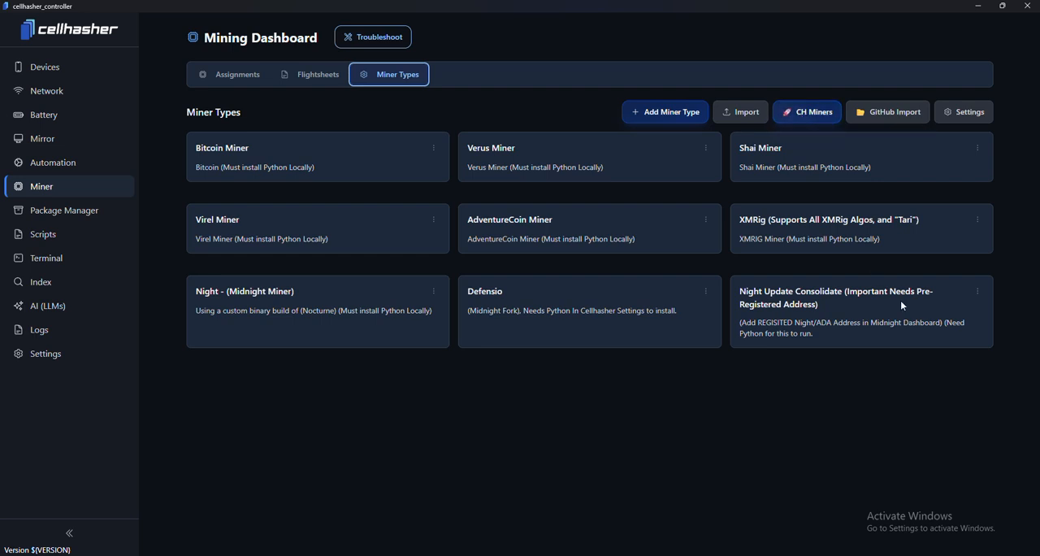
double_click(483, 291)
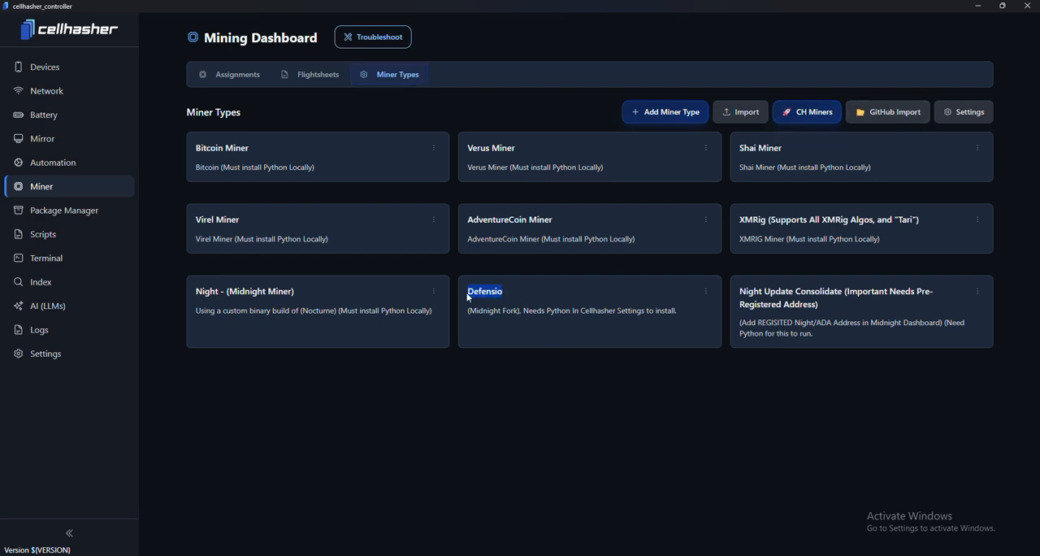
mouse_move(688, 272)
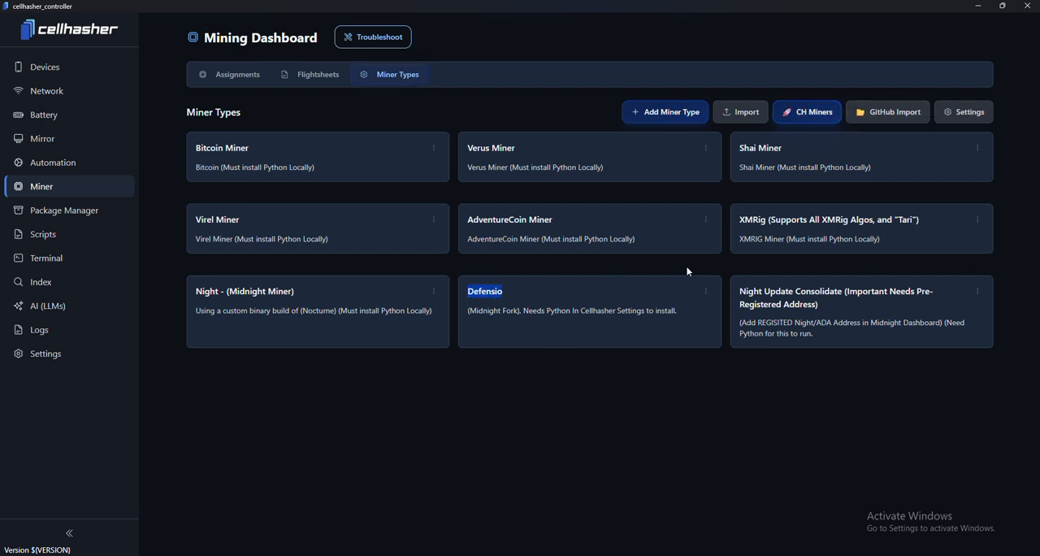
mouse_move(705, 295)
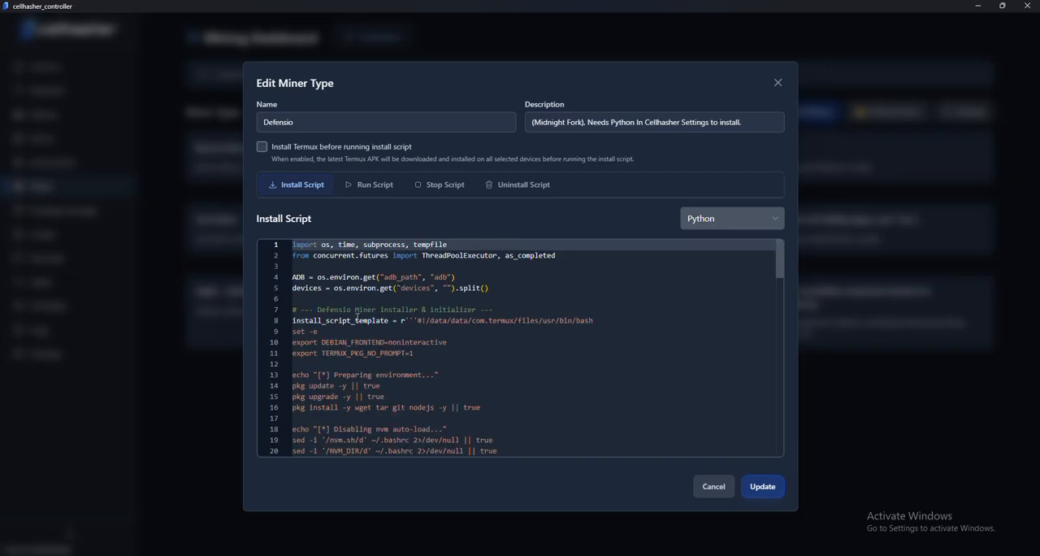
left_click(296, 185)
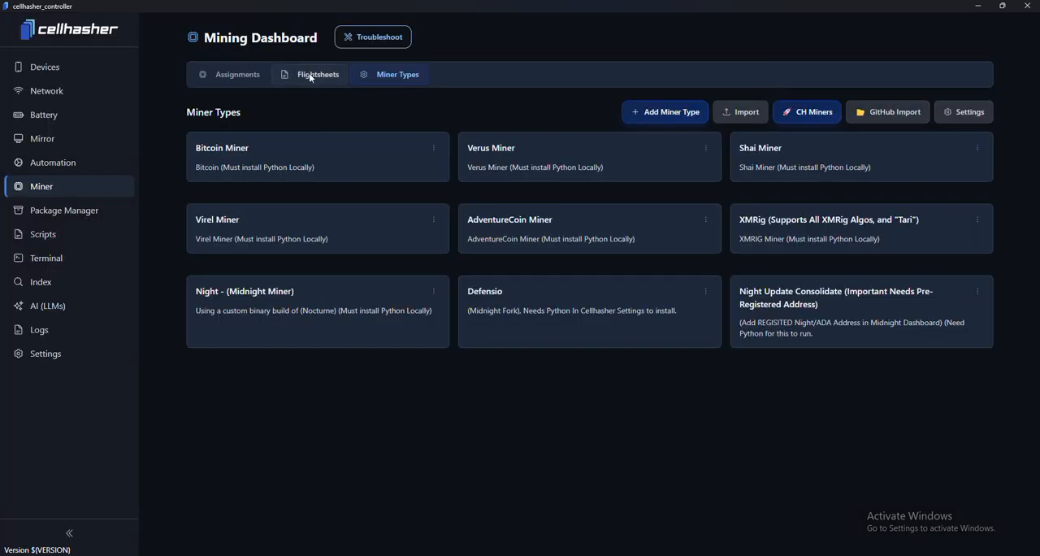
Step: Open the Defensio flightsheet's actions menu in the Flightsheets list
left_click(317, 74)
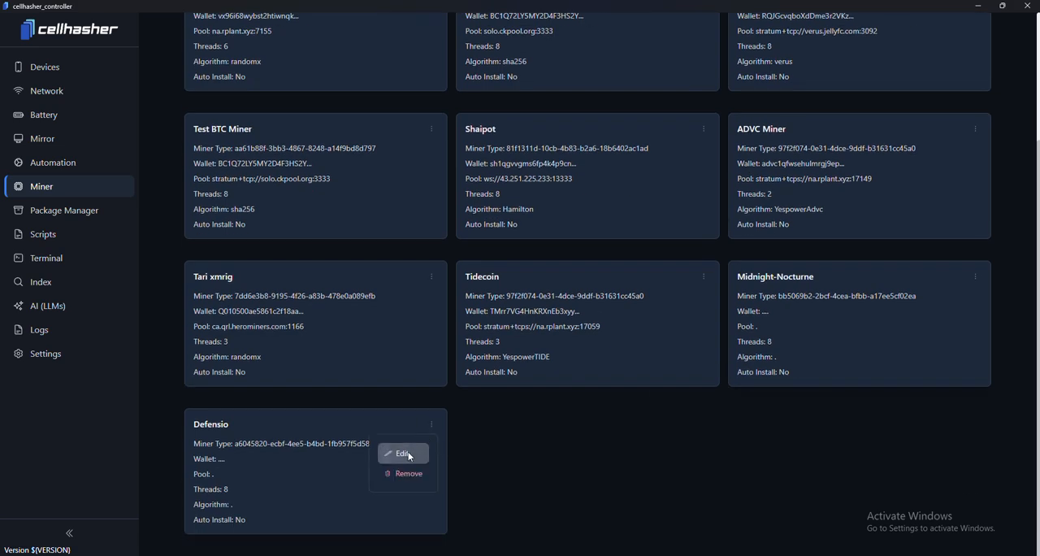
left_click(946, 112)
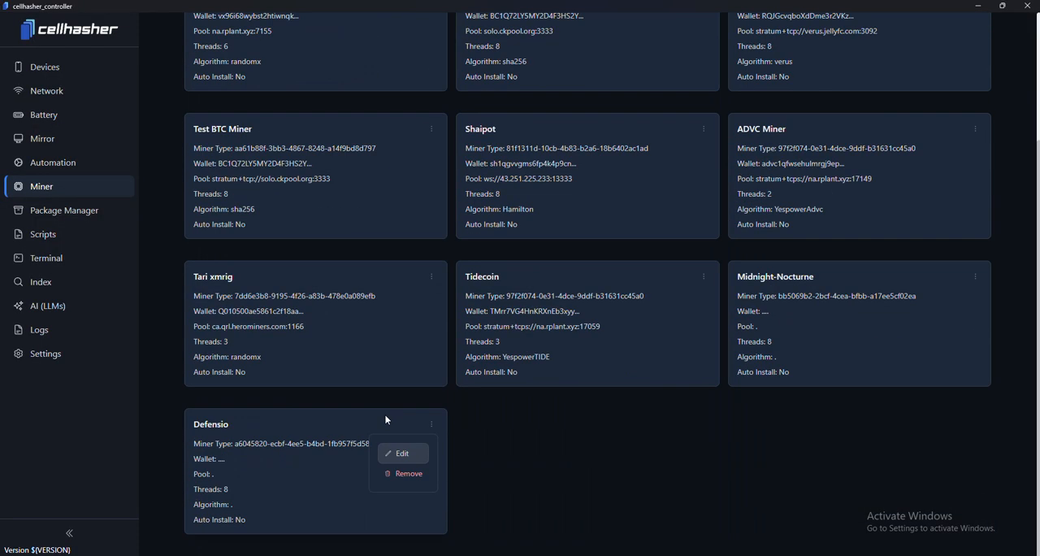
Step: Update the Defensio flightsheet with additional flags 100.10, keeping Defensio as miner type, then view assignments
left_click(402, 453)
type("100,1")
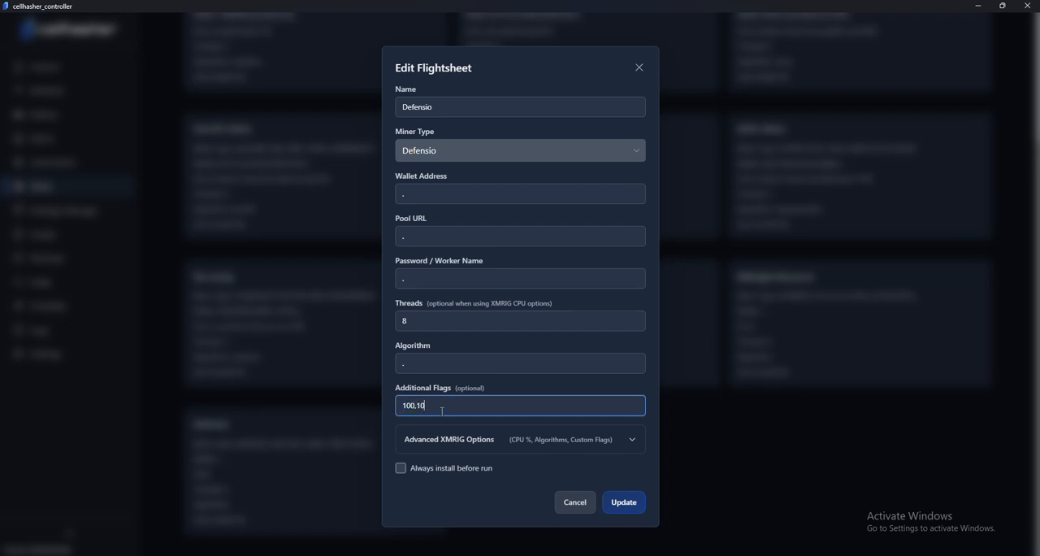
mouse_move(479, 344)
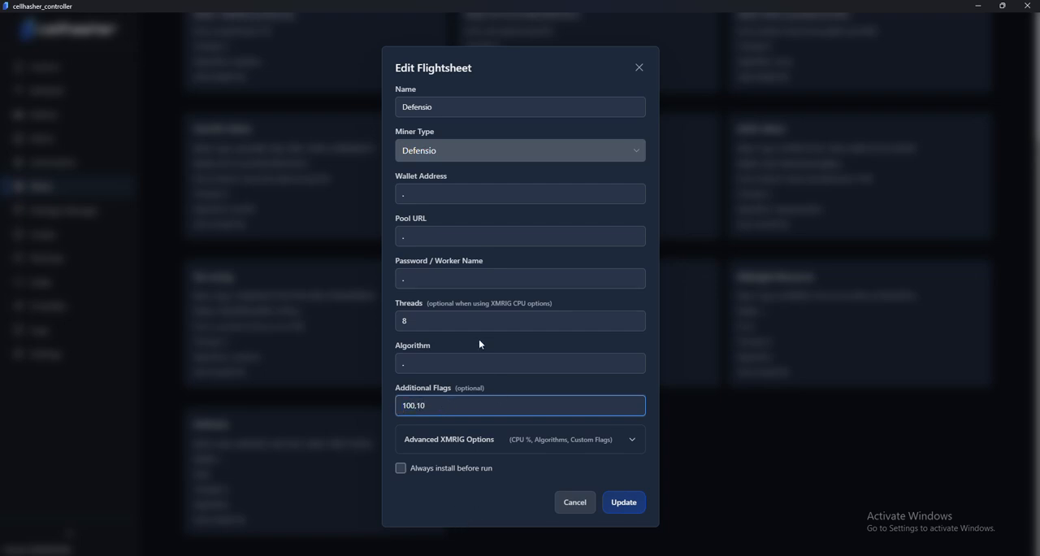
mouse_move(515, 344)
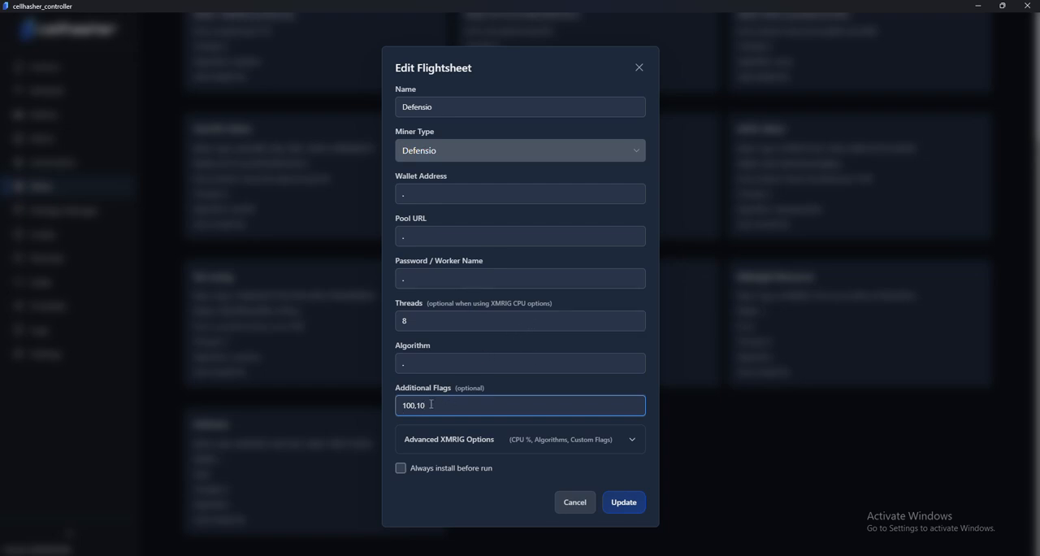
double_click(410, 405)
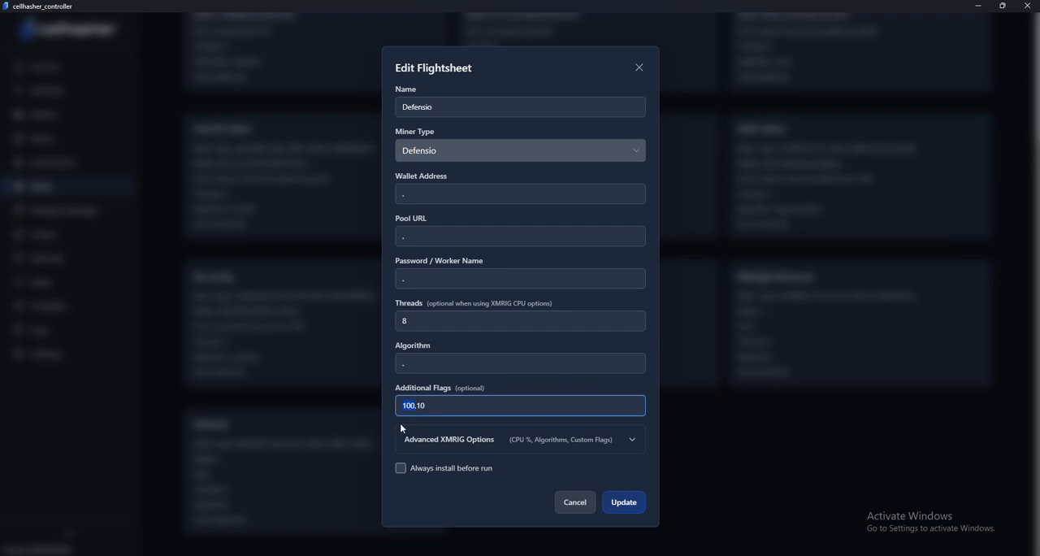
mouse_move(416, 428)
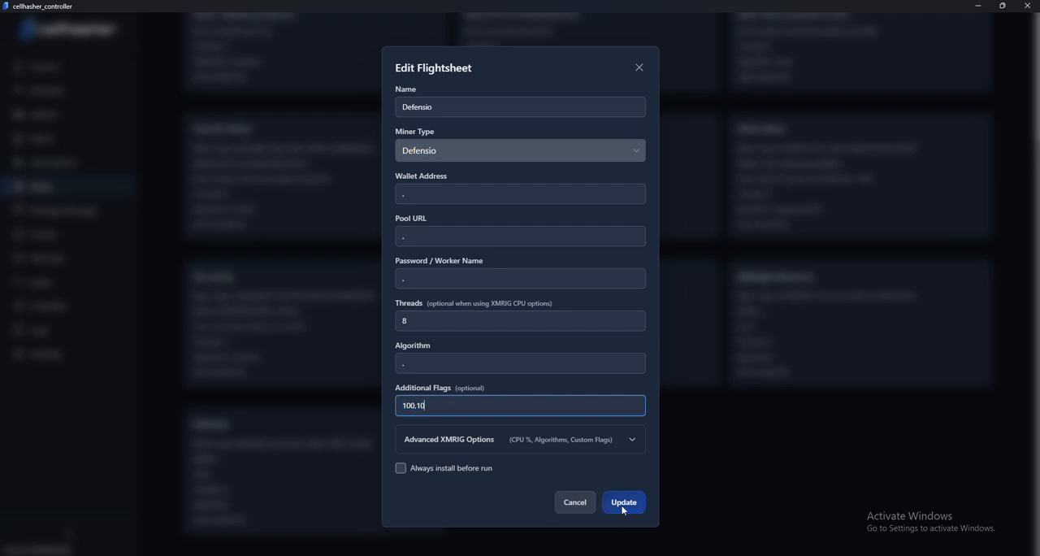
left_click(519, 149)
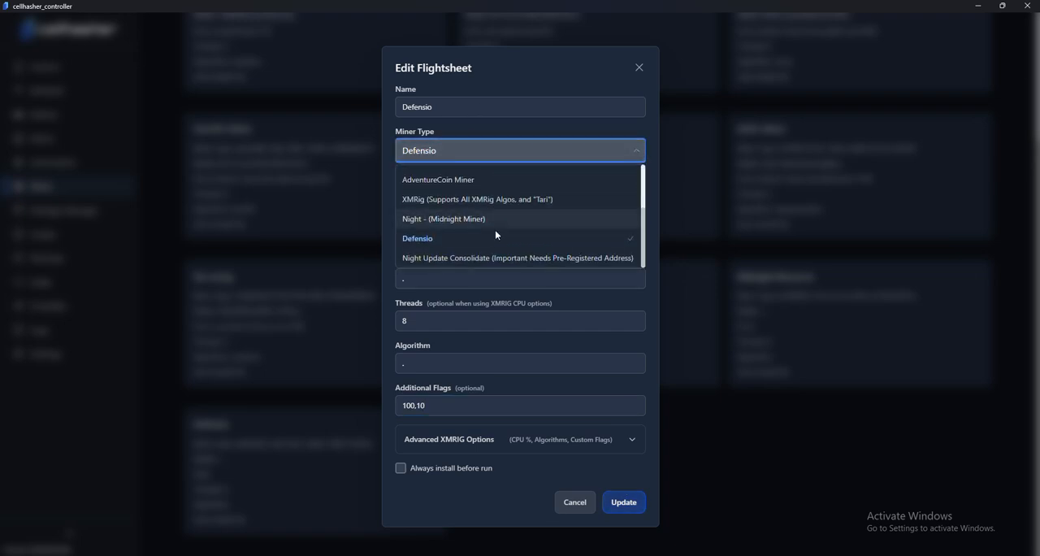
mouse_move(437, 148)
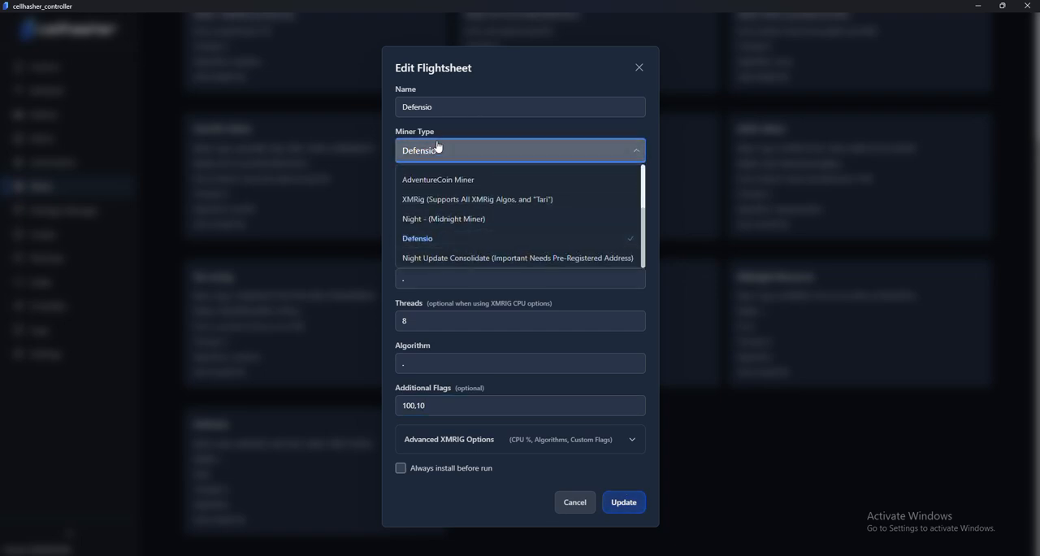
left_click(417, 238)
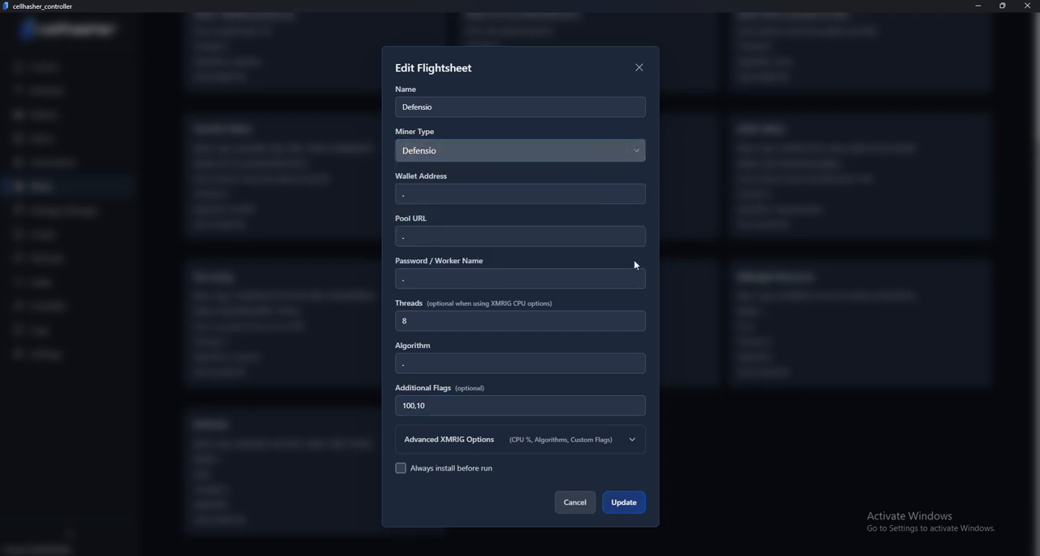
left_click(622, 501)
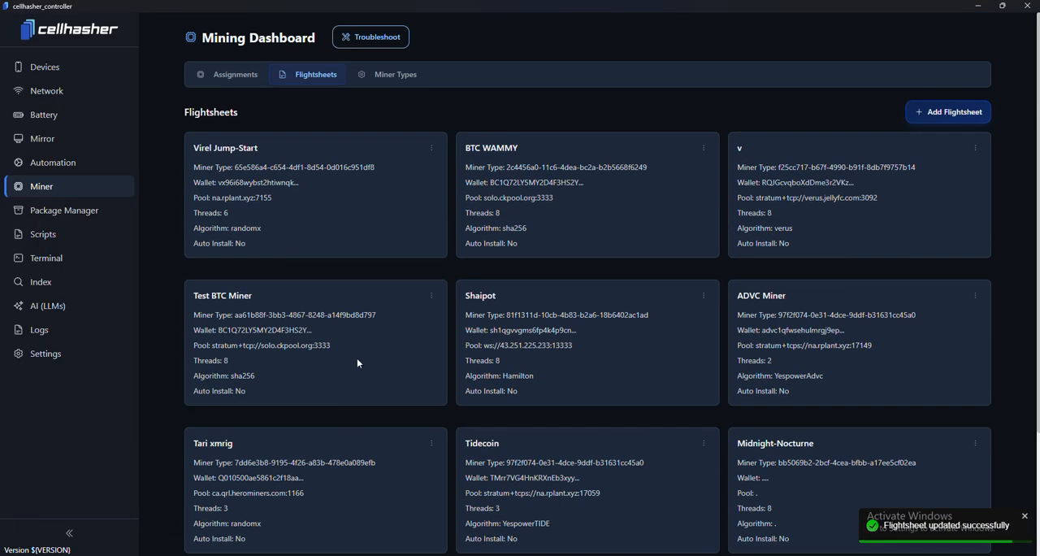
left_click(234, 74)
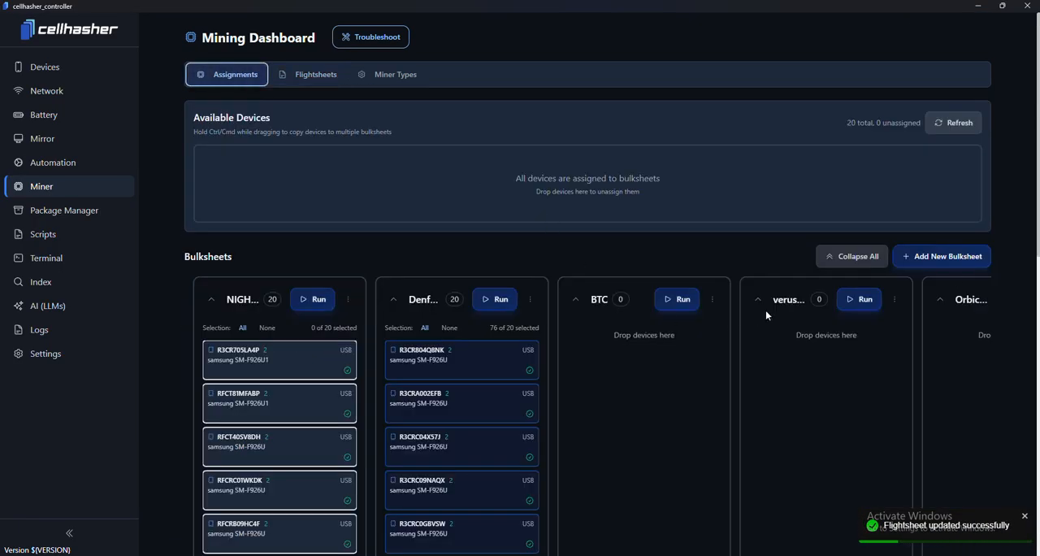
left_click(940, 255)
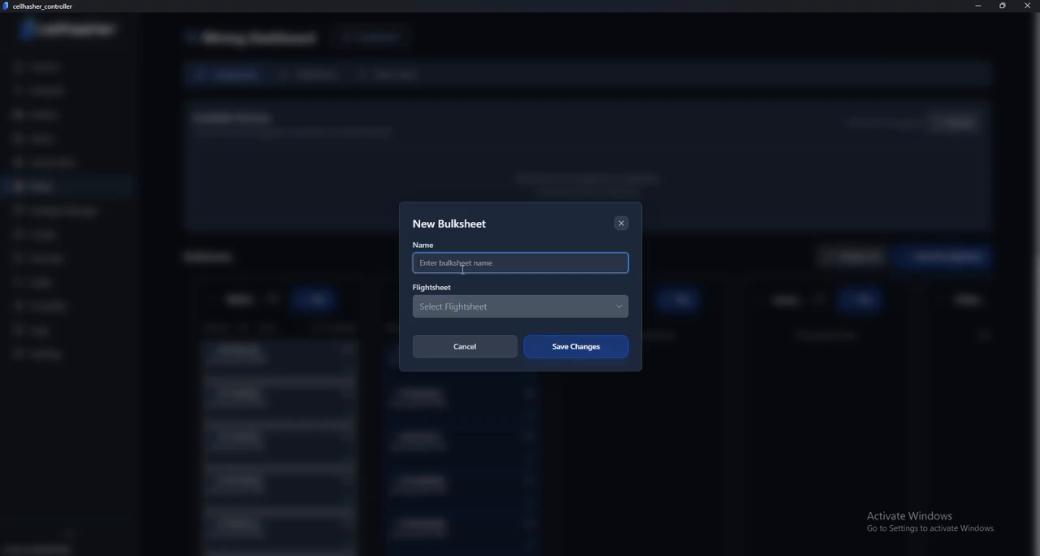
type("Def")
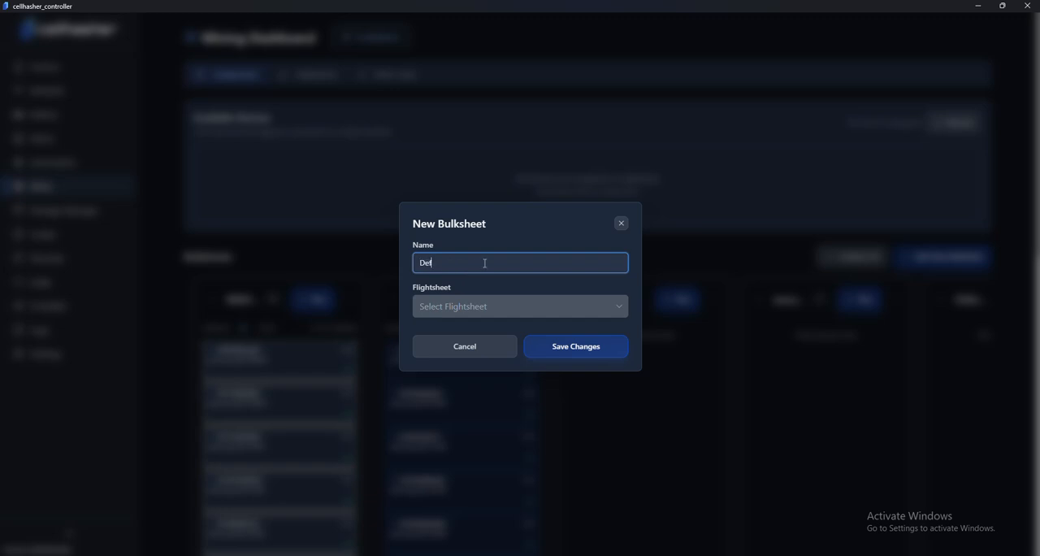
key("Backspace")
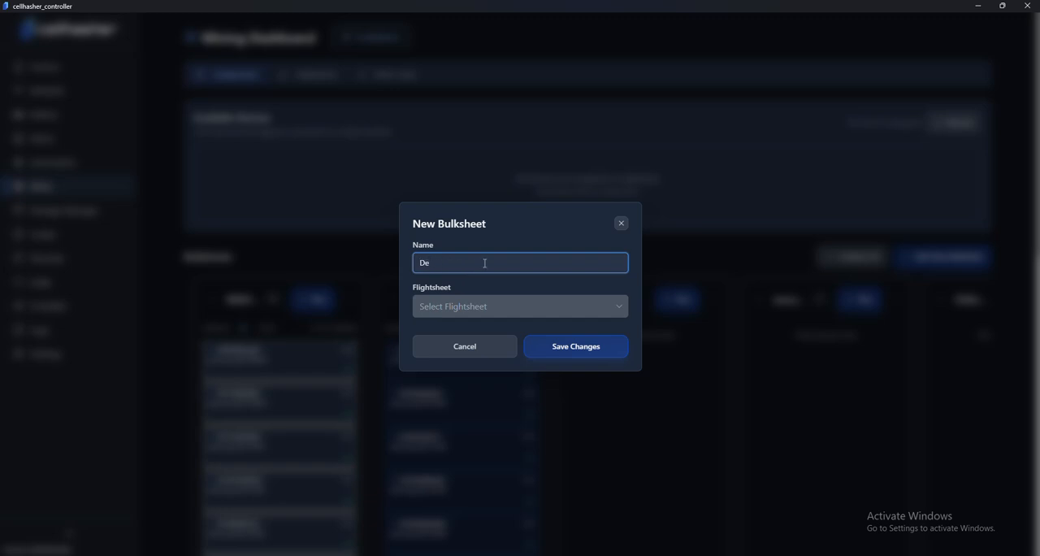
left_click(518, 306)
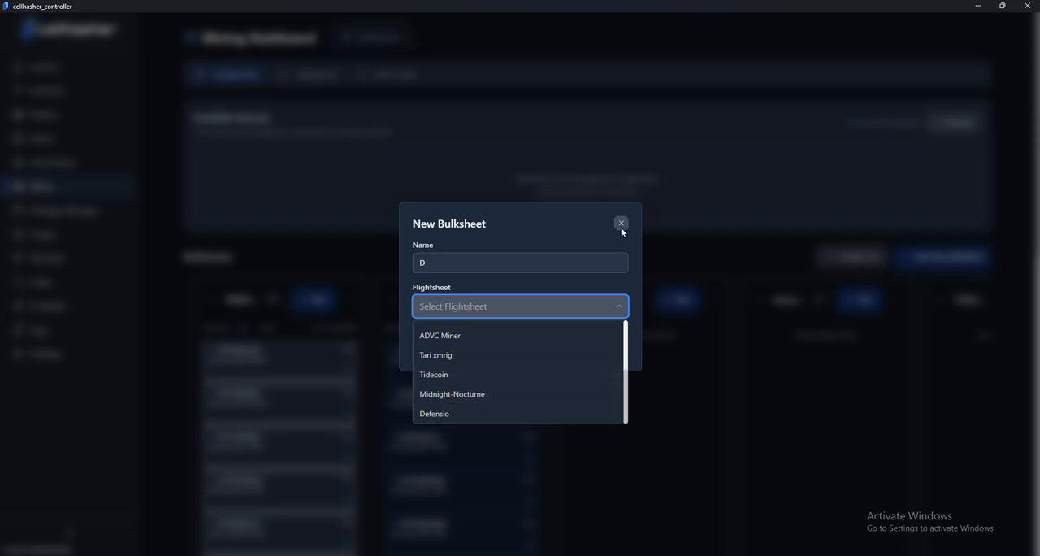
left_click(621, 222)
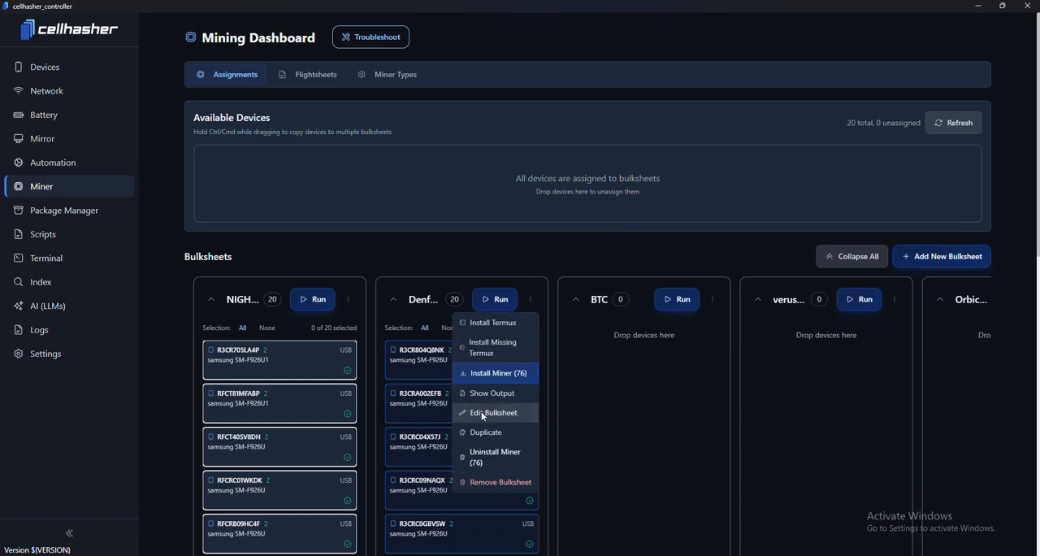
Step: Dismiss the bulksheet menu and display the Devices page with 20 of 20 phones
left_click(493, 413)
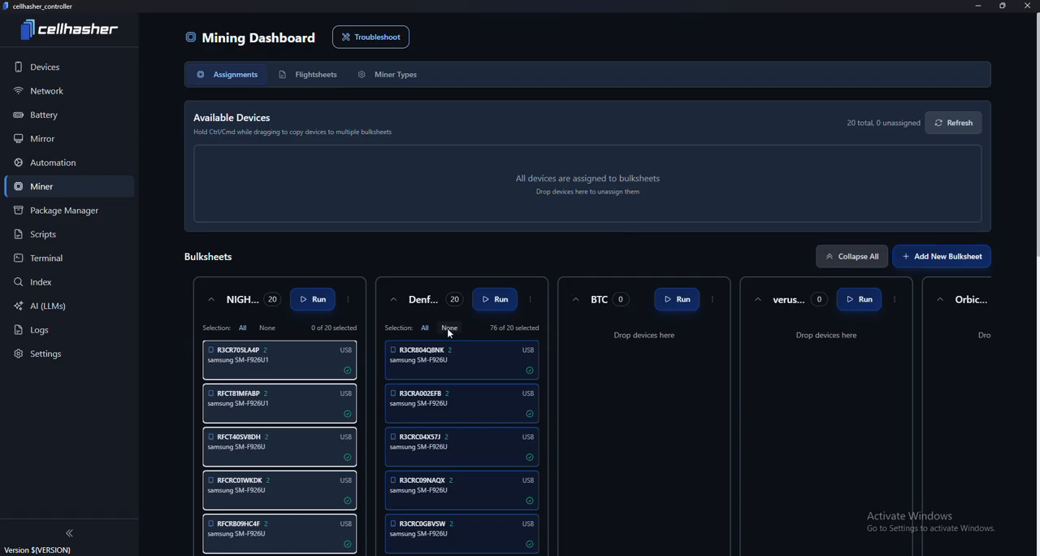
scroll("down", 3)
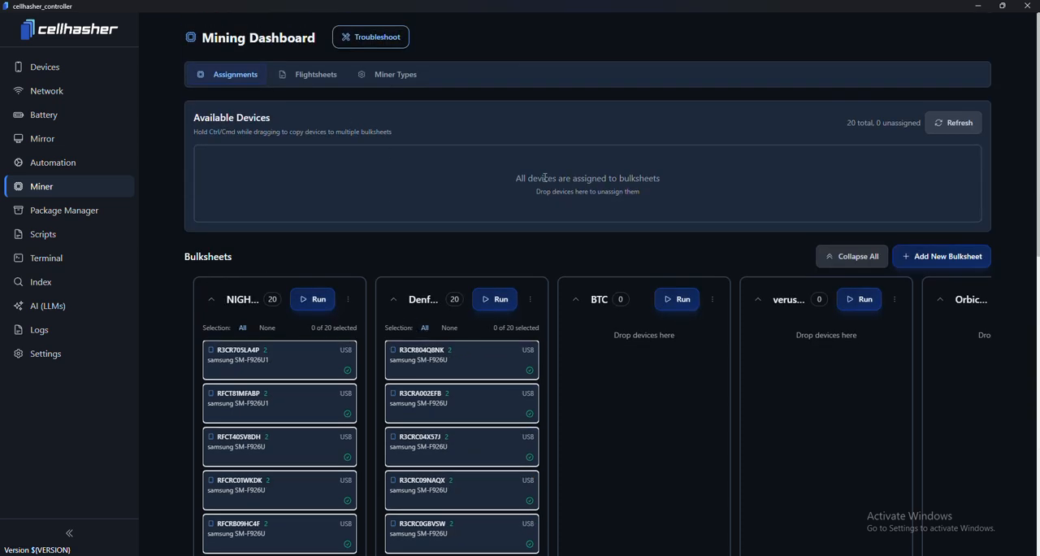
left_click(45, 66)
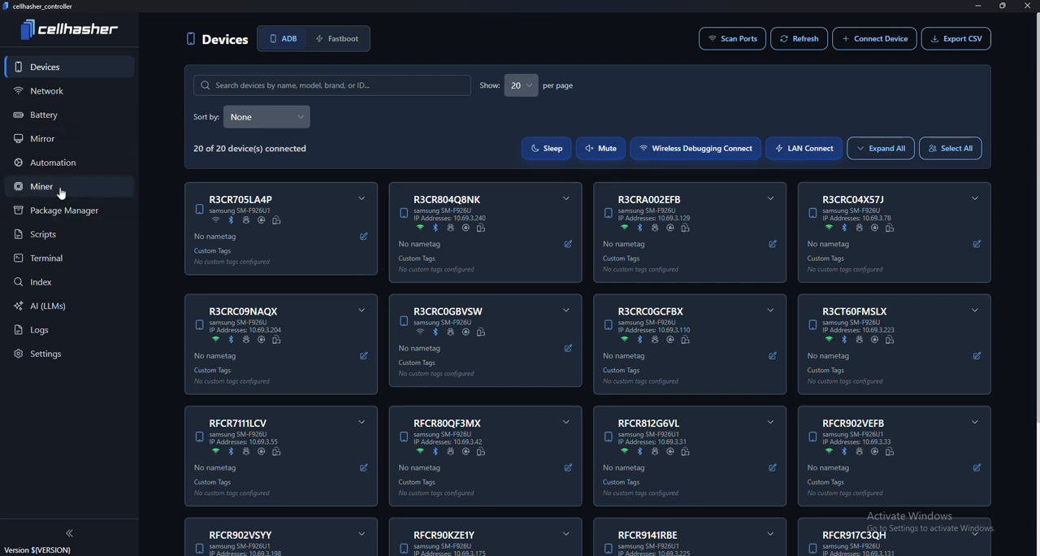
Step: Ctrl-drag all 20 phones from a bulksheet into the BTC bulksheet column
left_click(41, 186)
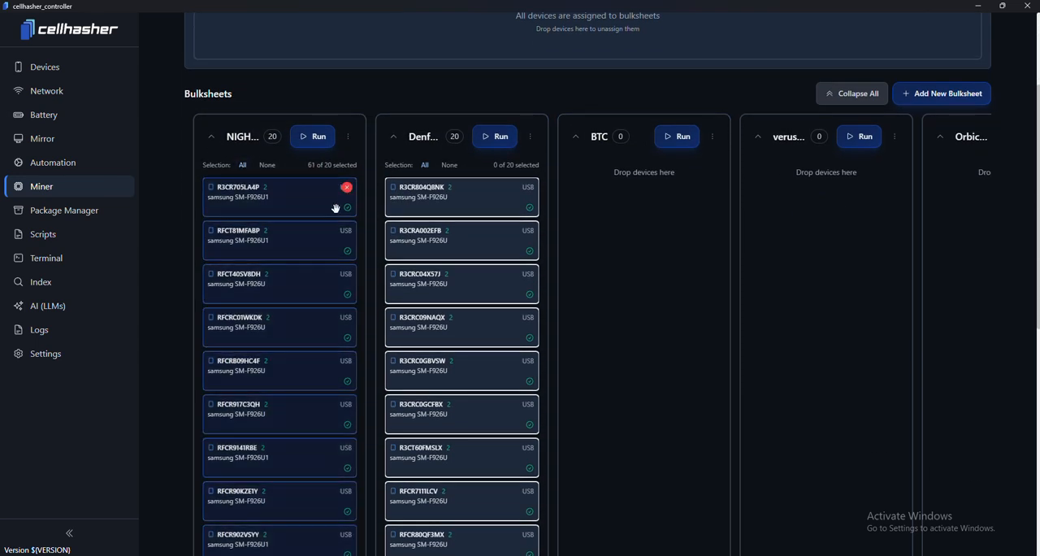
left_click_drag(279, 193, 644, 208)
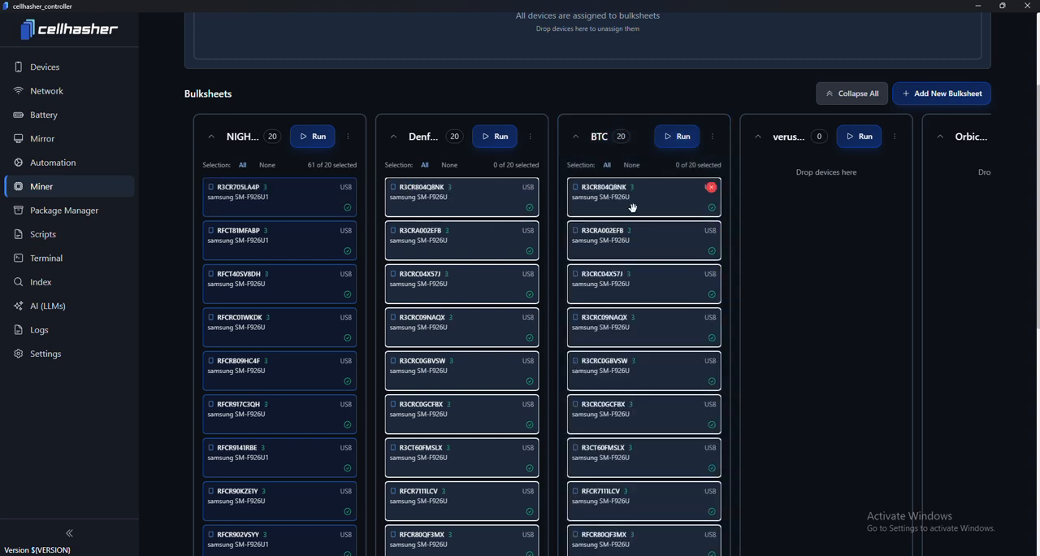
mouse_move(650, 228)
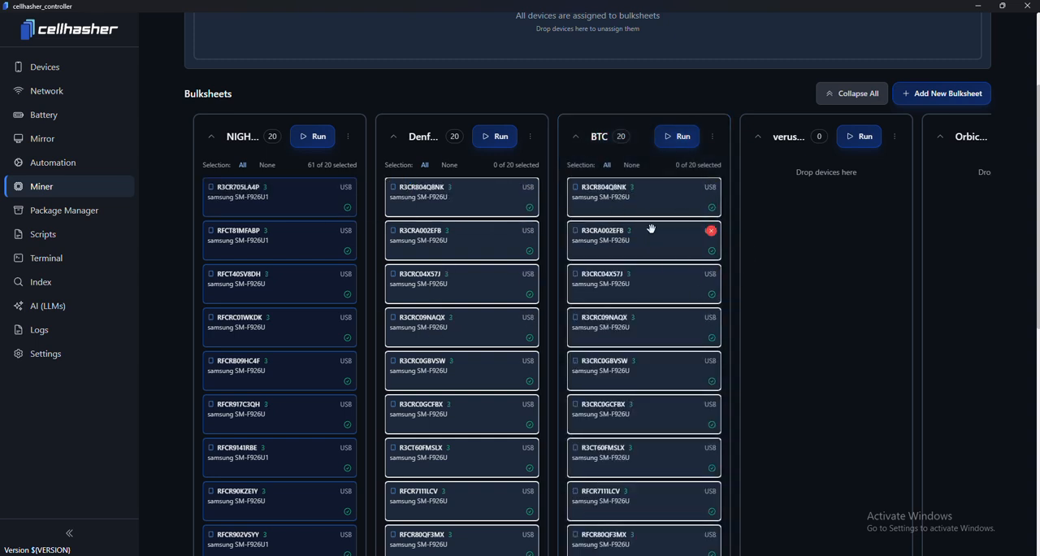
mouse_move(364, 252)
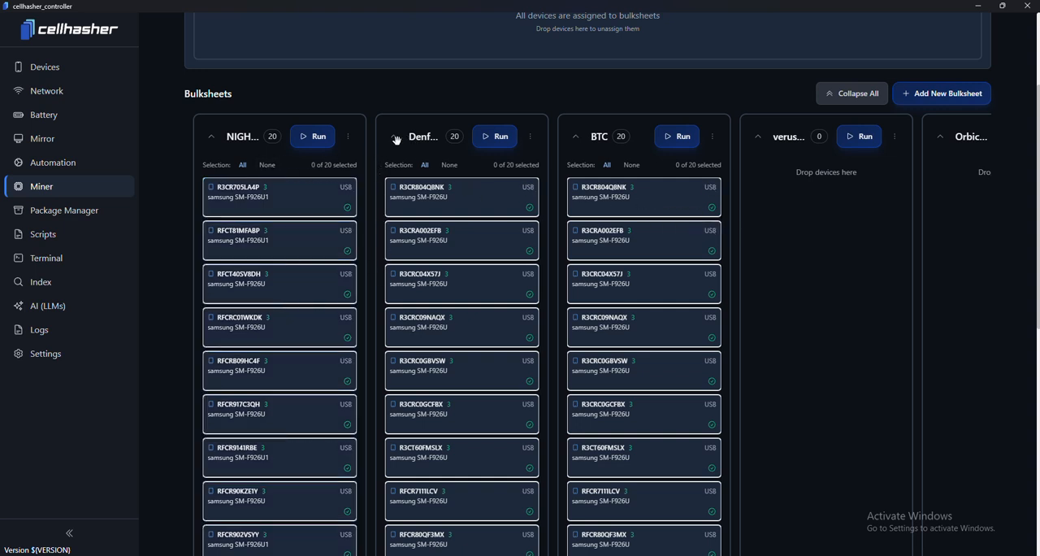
left_click(530, 136)
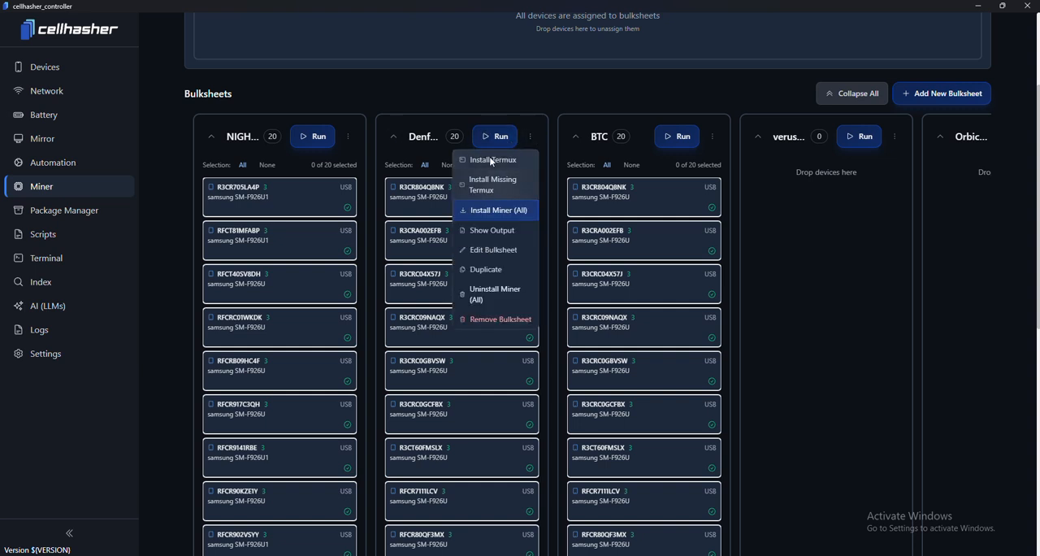
mouse_move(493, 160)
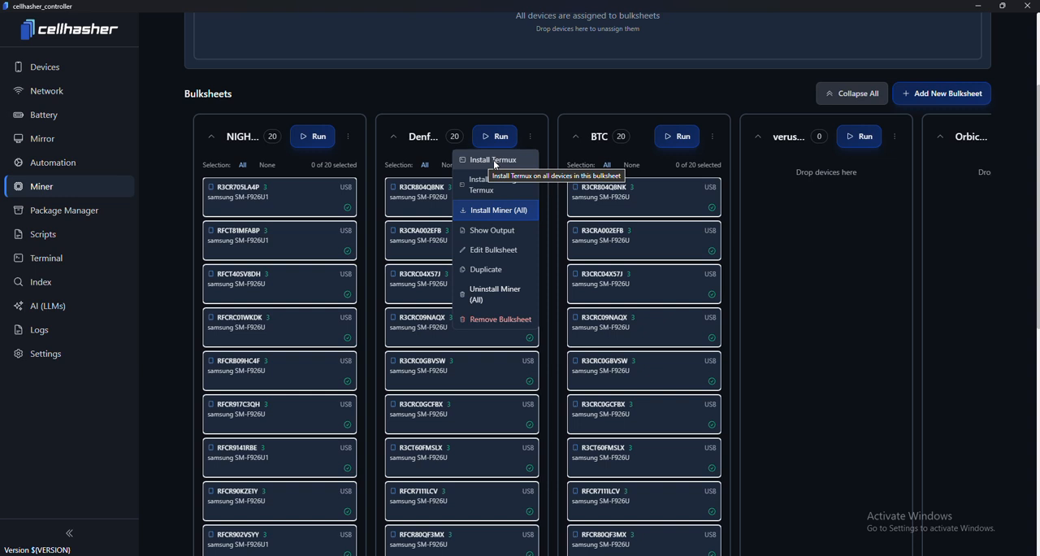
mouse_move(503, 168)
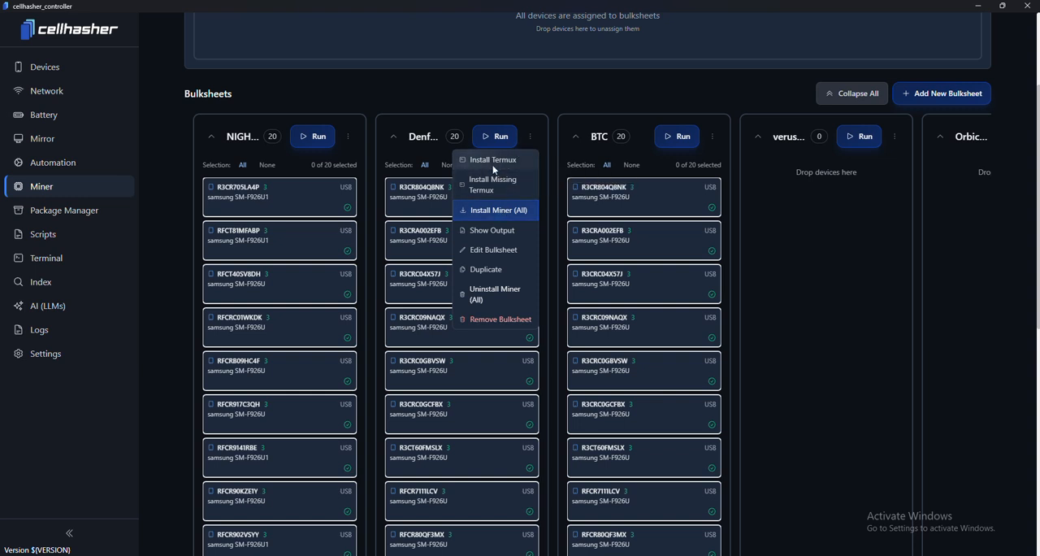
mouse_move(492, 159)
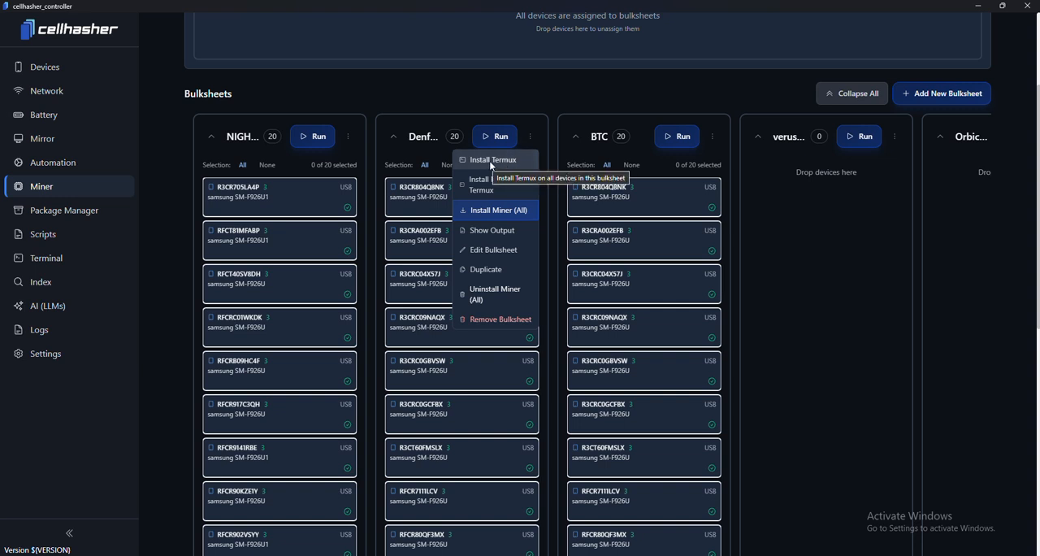
mouse_move(492, 164)
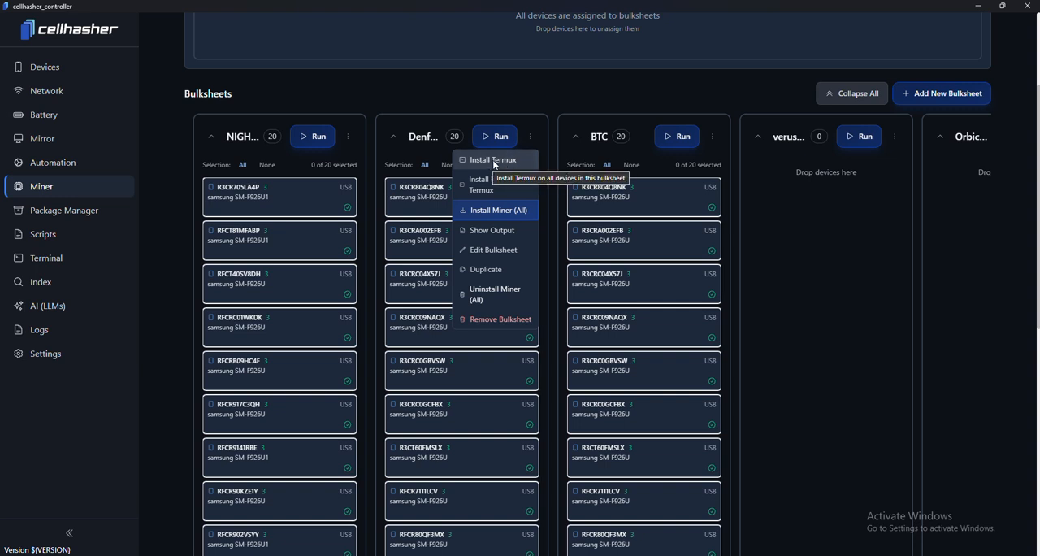
mouse_move(508, 163)
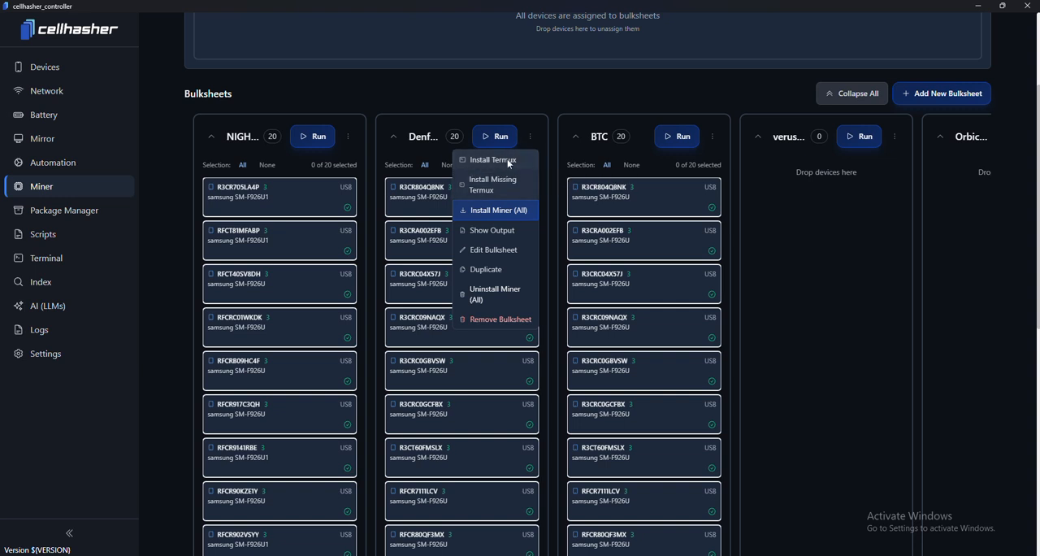
mouse_move(488, 160)
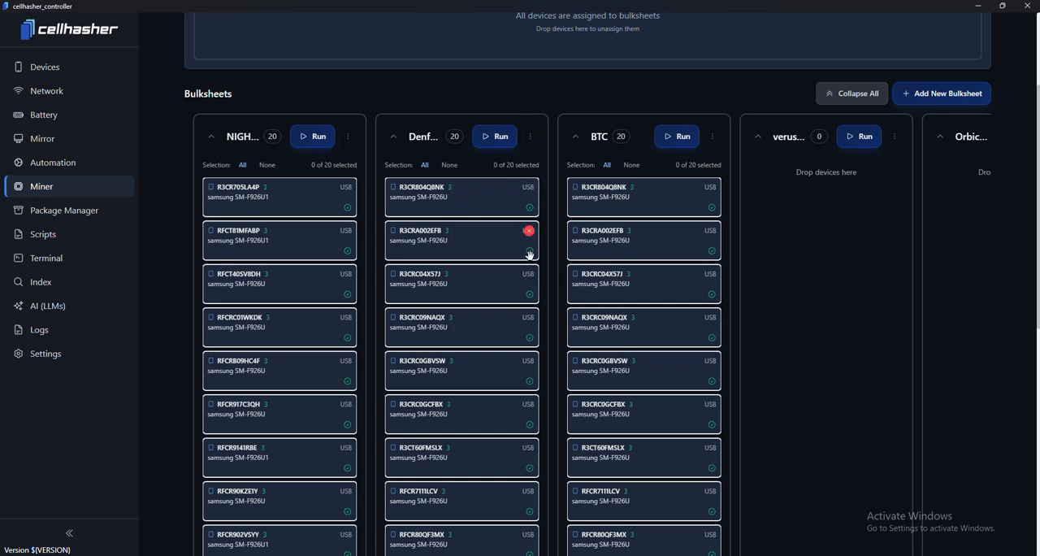
mouse_move(530, 293)
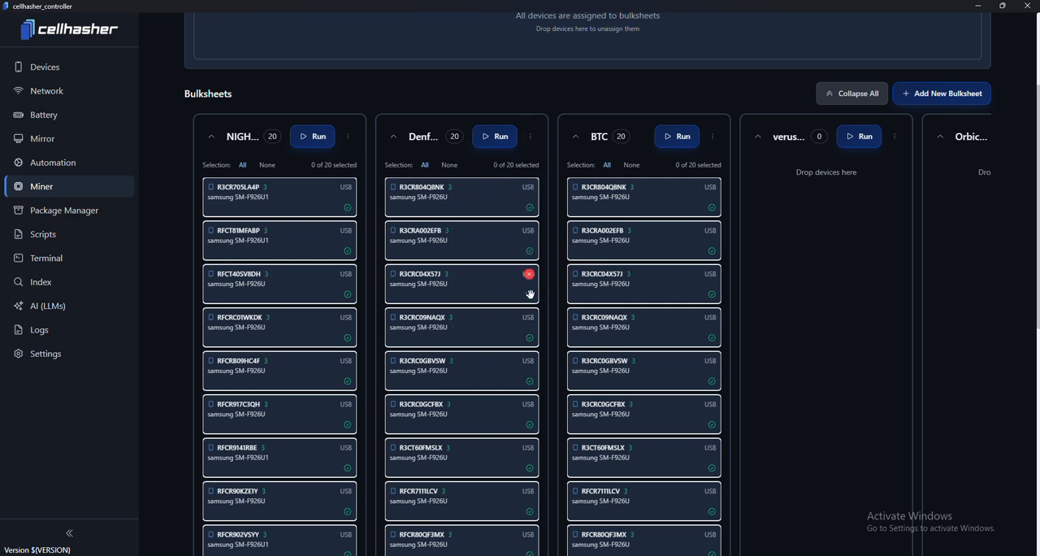
scroll("down", 3)
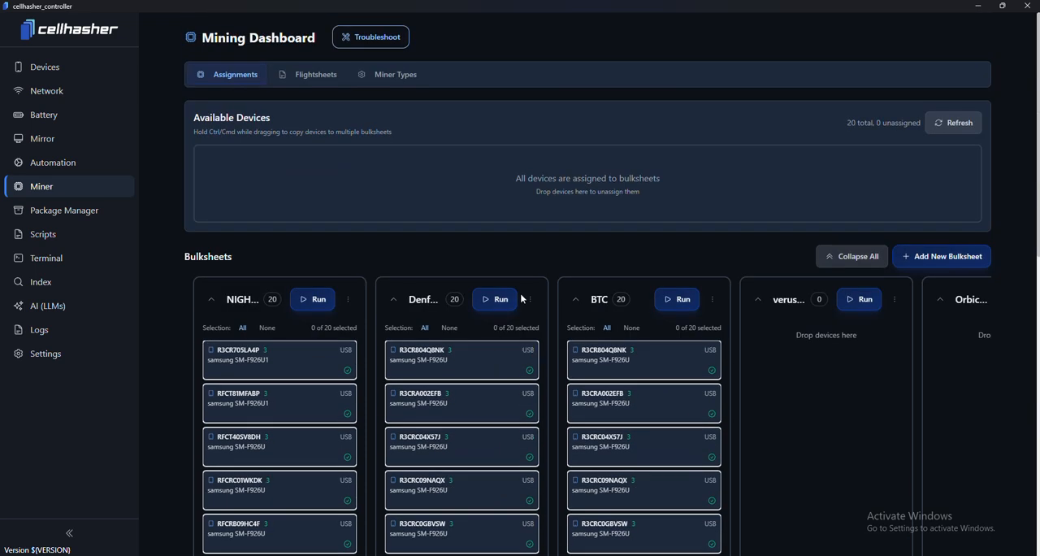
Step: Run Install Miner (All) on the Defensio bulksheet and go to Screen Mirroring
left_click(530, 299)
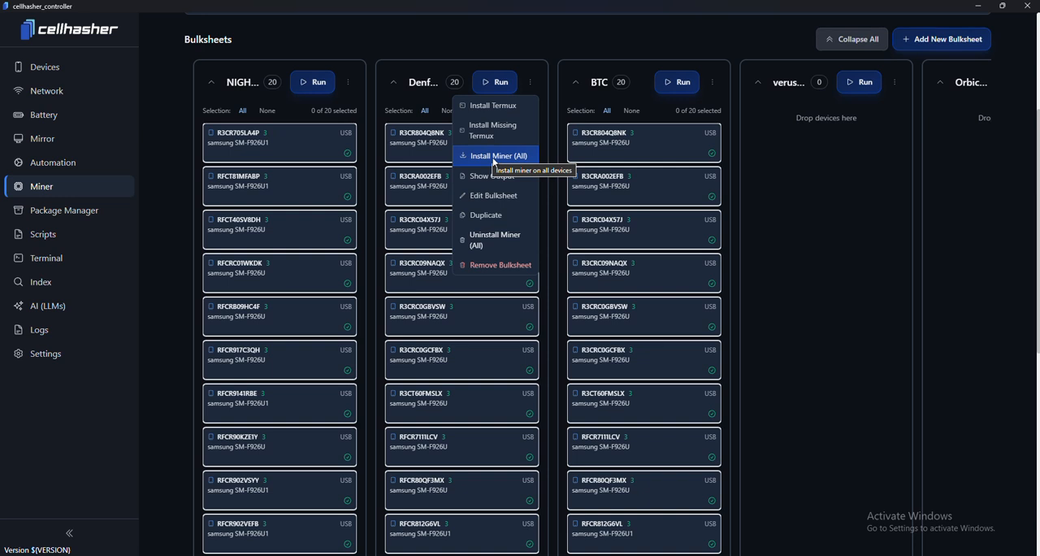
left_click(499, 155)
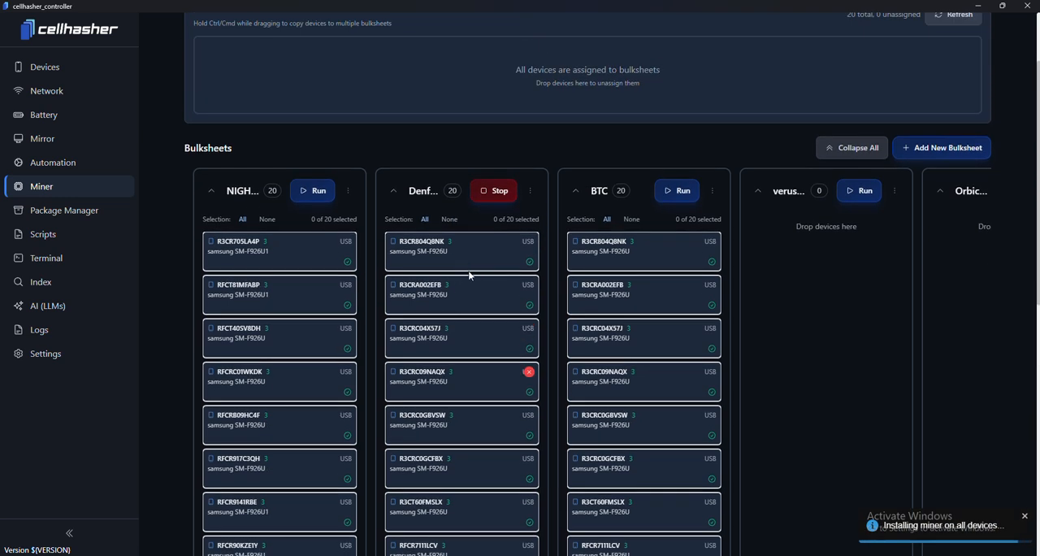
mouse_move(43, 138)
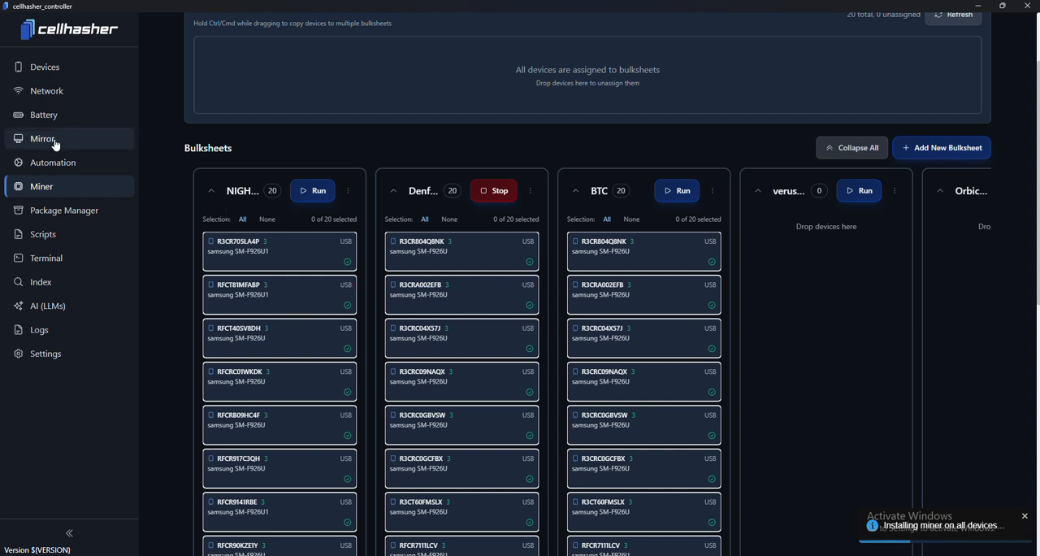
left_click(43, 138)
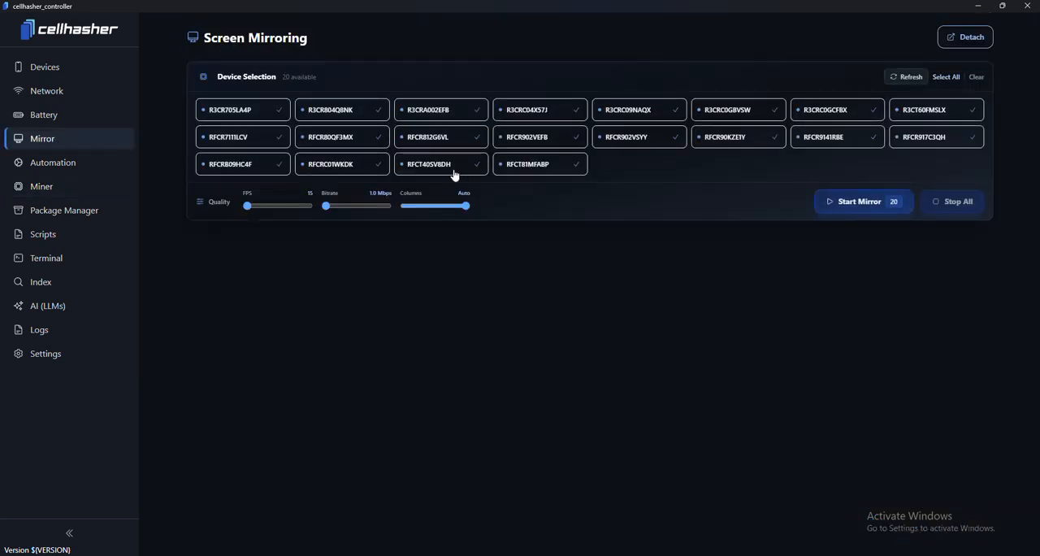
Step: Start mirroring all selected phones to watch their terminals clone the DefensioMiner repository
left_click(858, 201)
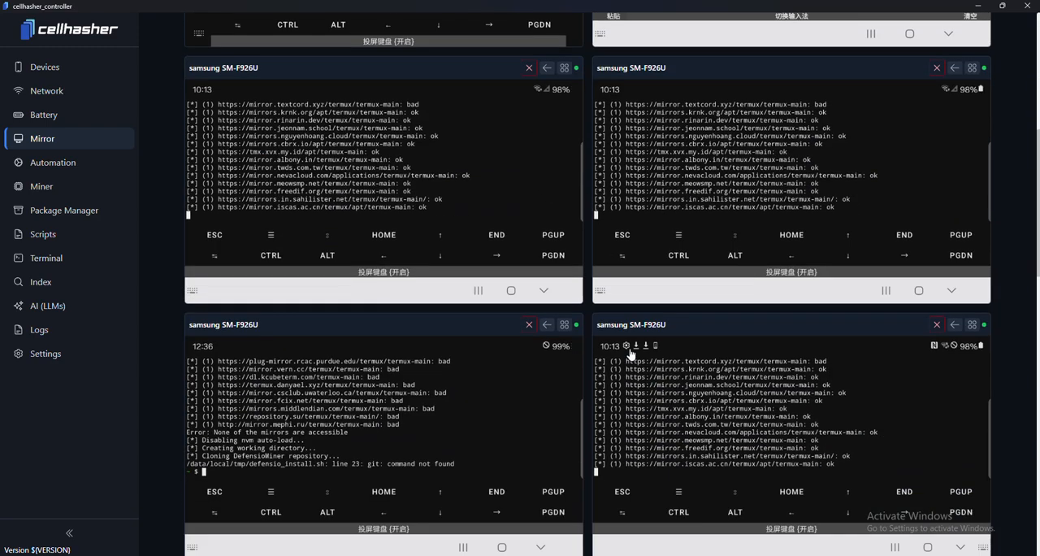
scroll("down", 3)
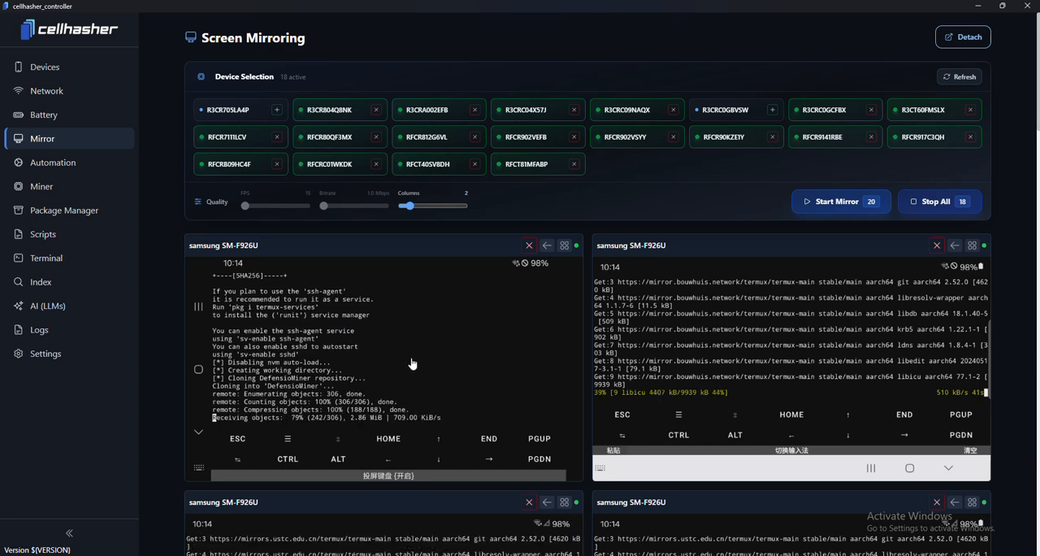
Step: Scroll through the mirrored phones, checking each terminal for 'DefensioMiner installation complete!'
scroll("down", 3)
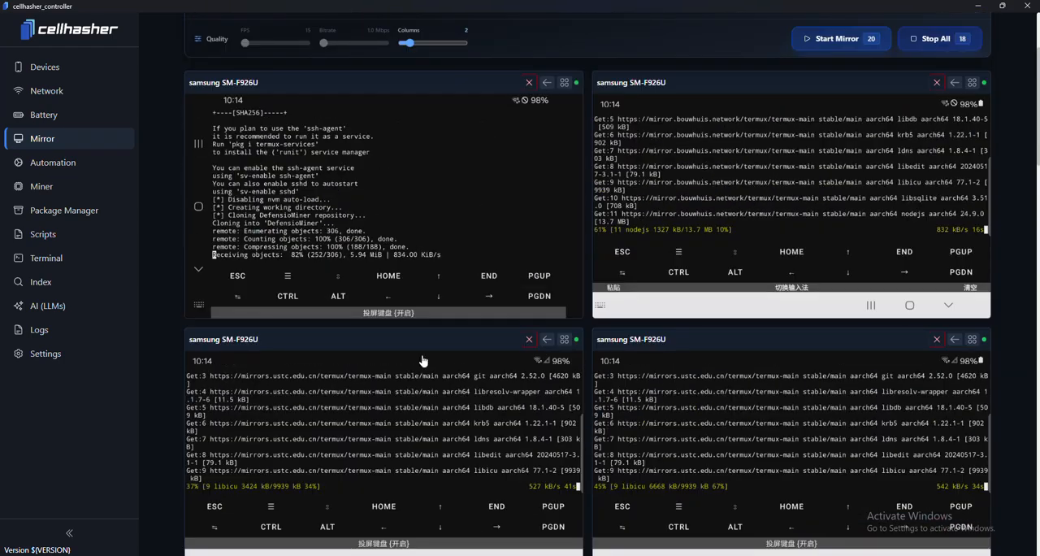
scroll("down", 3)
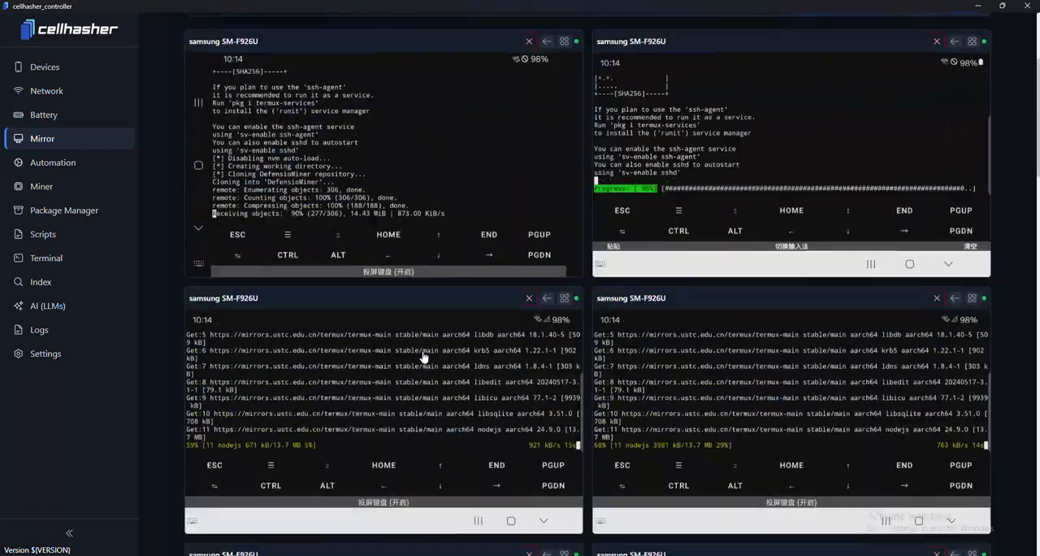
scroll("down", 3)
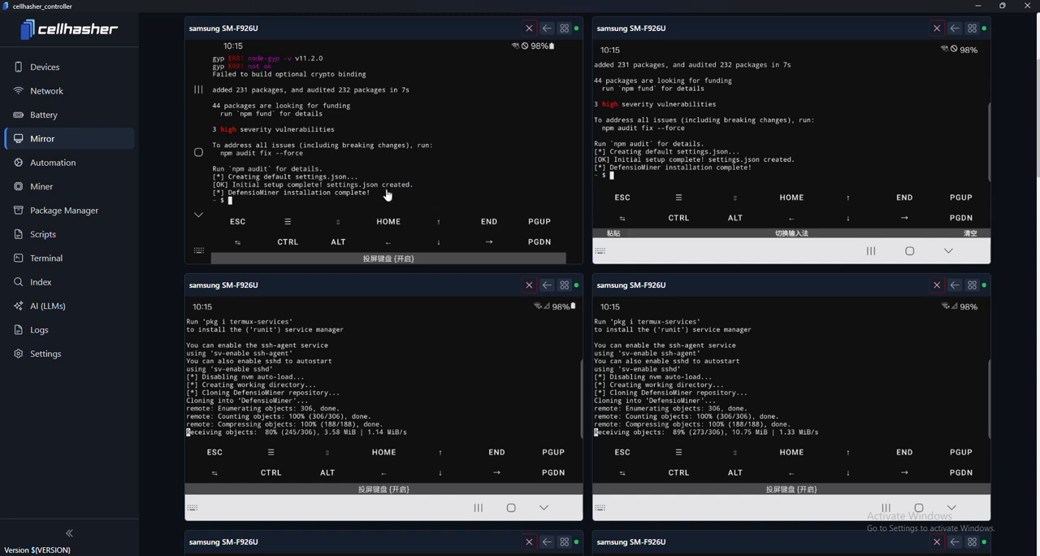
mouse_move(351, 151)
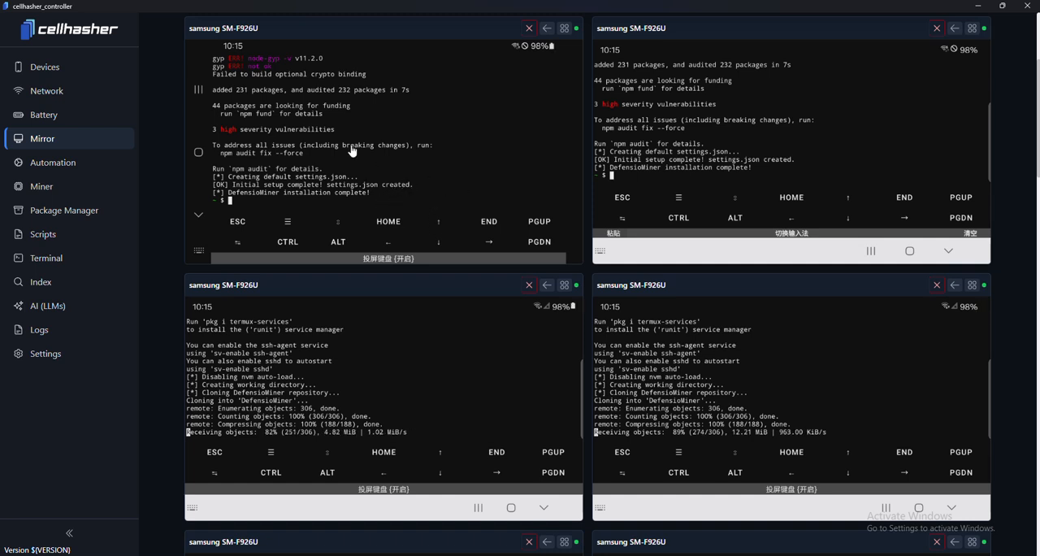
scroll("down", 3)
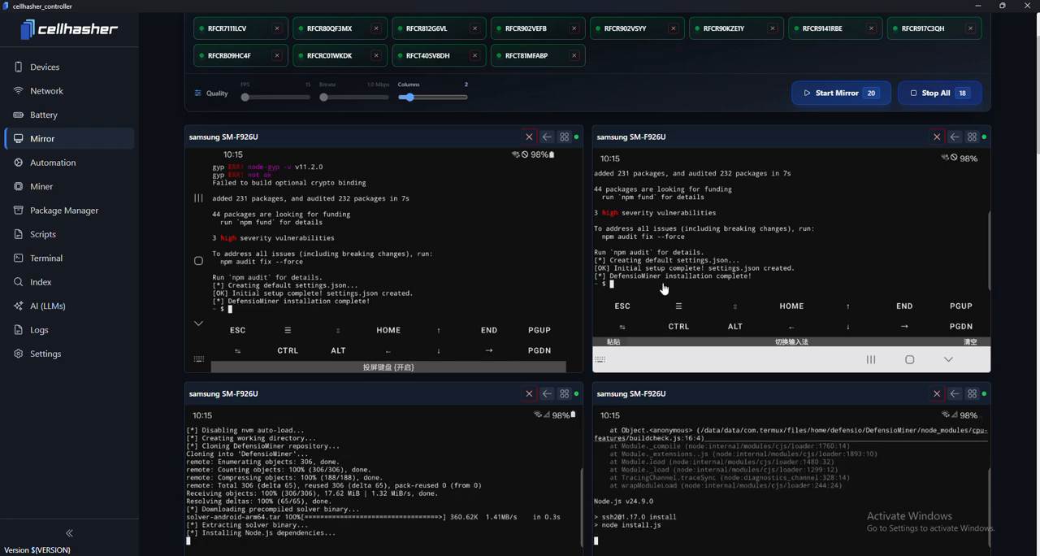
scroll("down", 3)
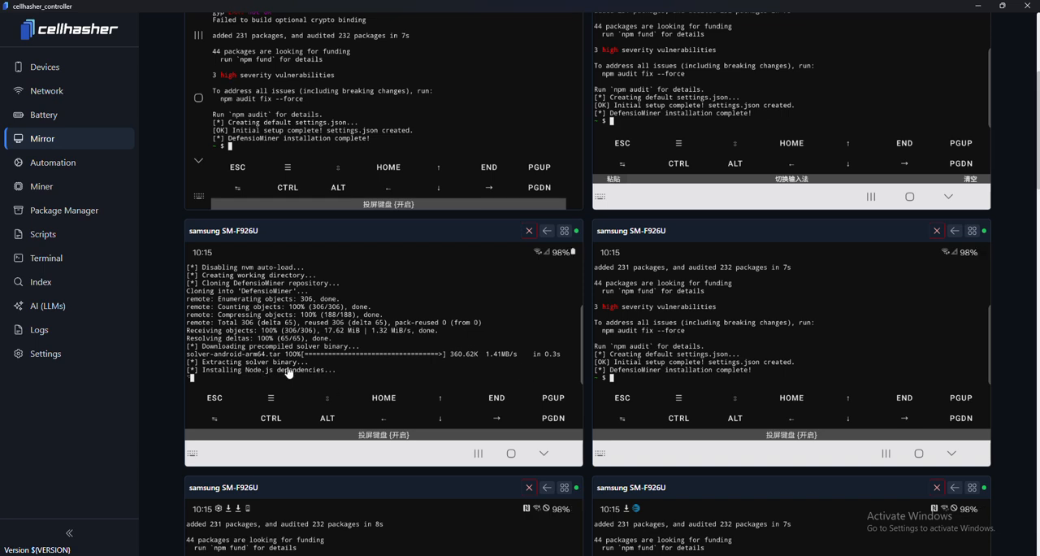
scroll("down", 3)
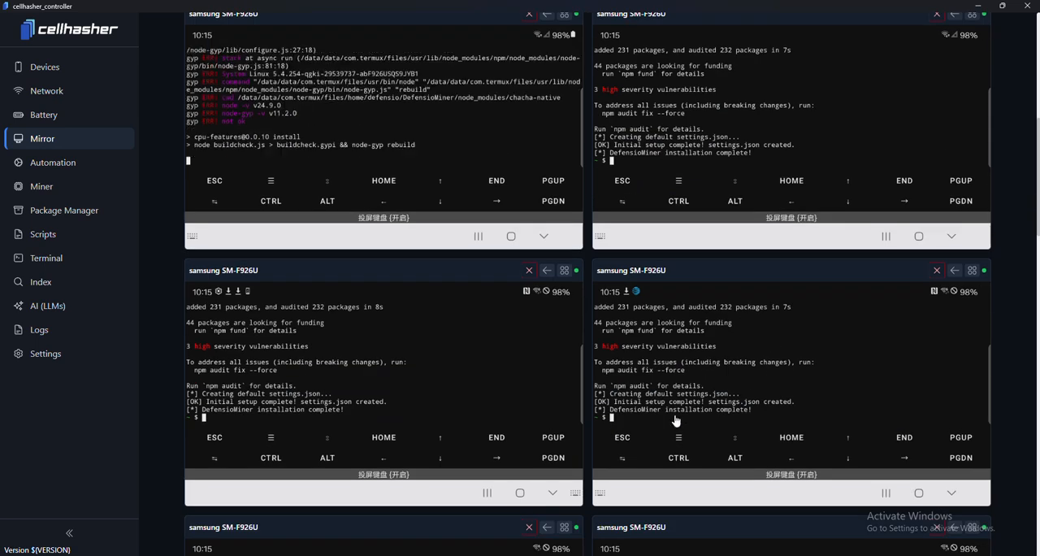
scroll("down", 3)
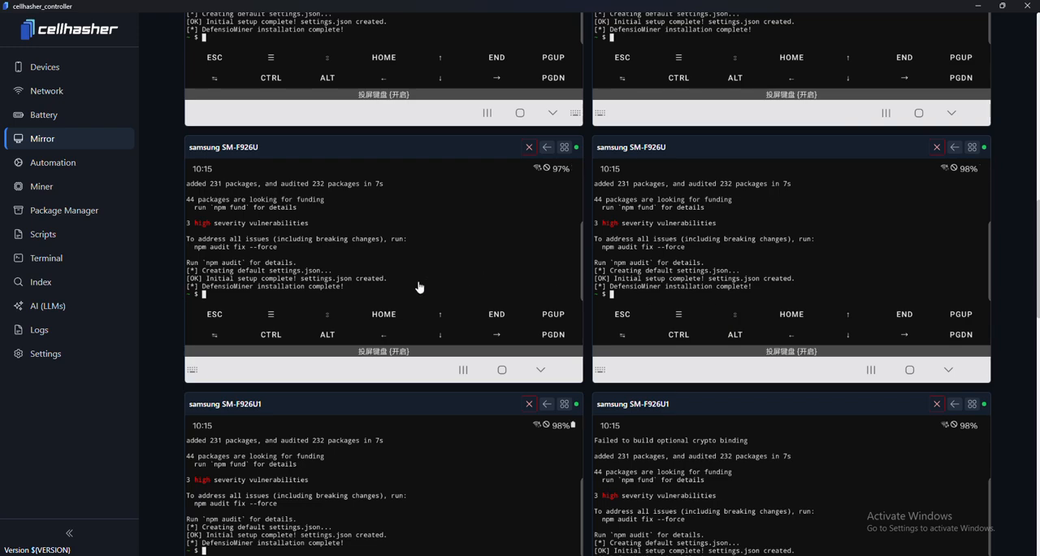
scroll("down", 3)
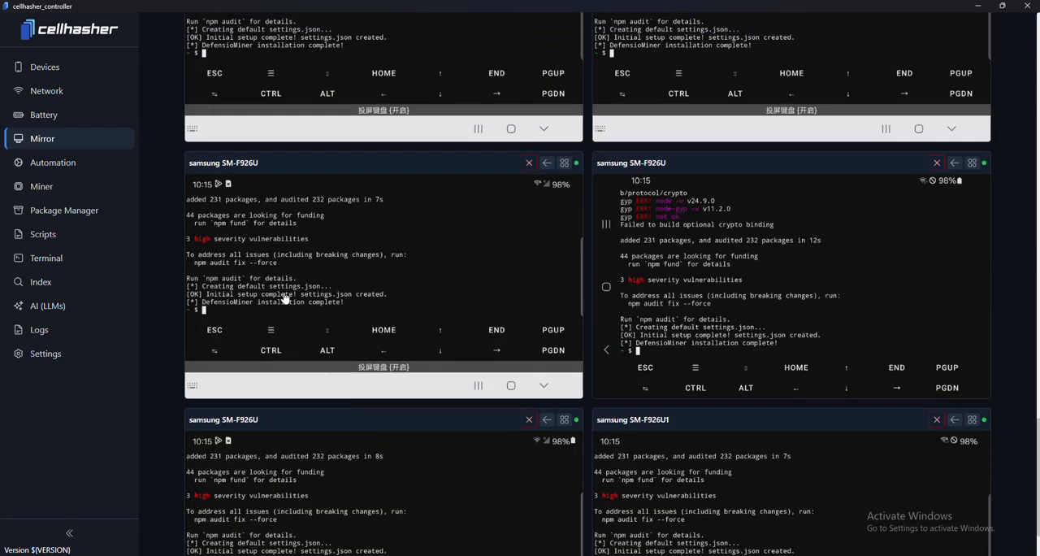
scroll("down", 3)
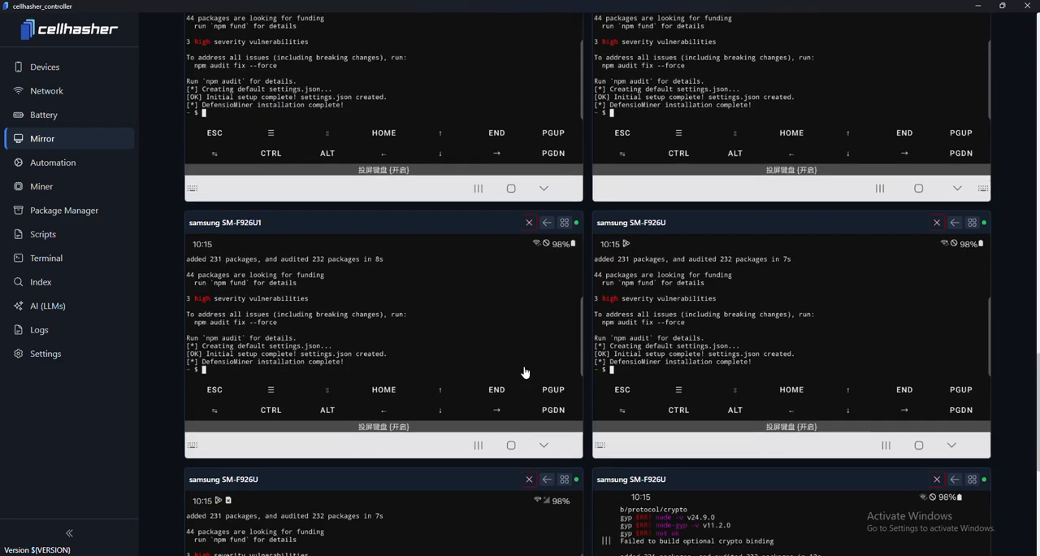
scroll("down", 3)
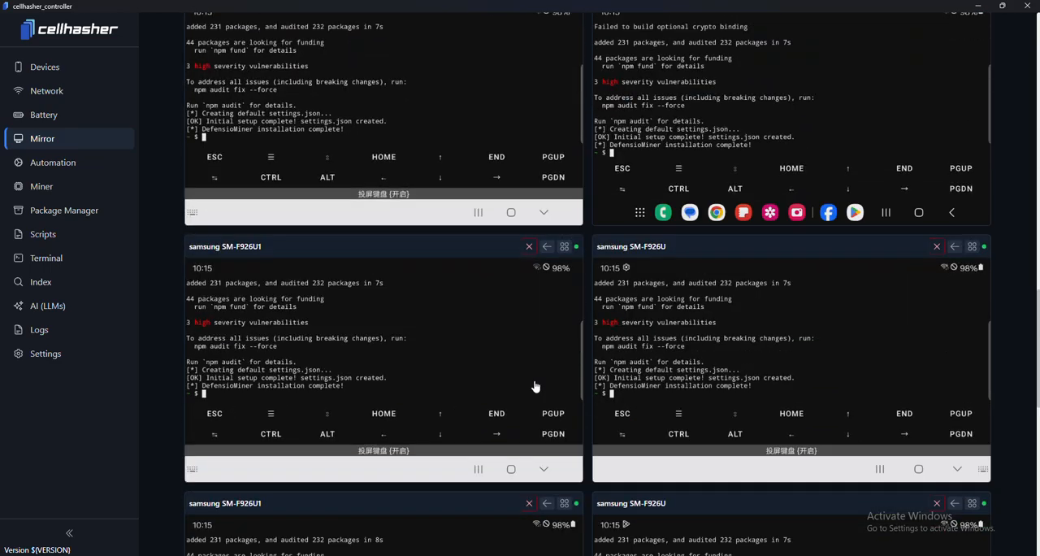
scroll("down", 3)
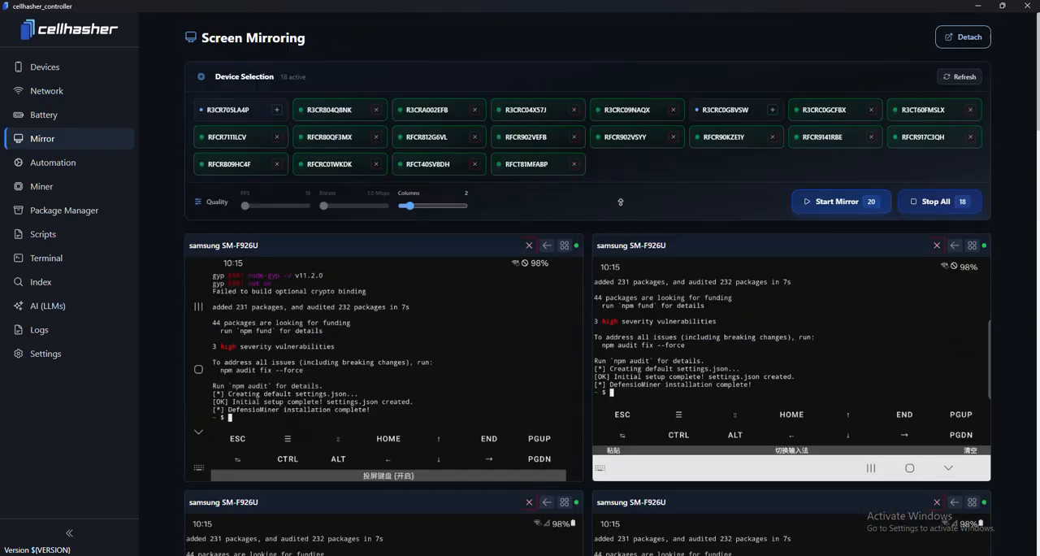
Step: Stop all mirroring sessions and run the Defensio bulksheet miner on all its devices
left_click(938, 200)
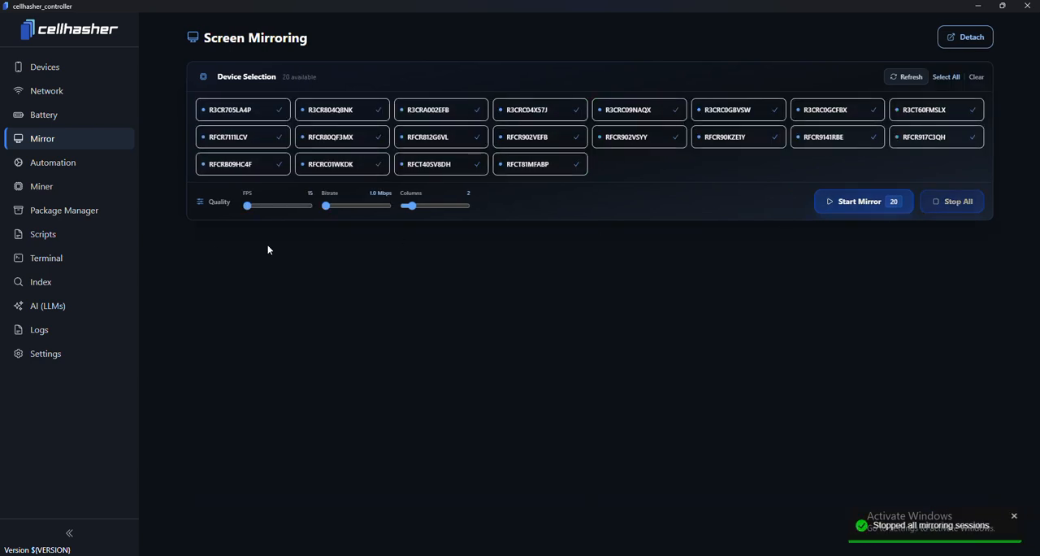
left_click(41, 186)
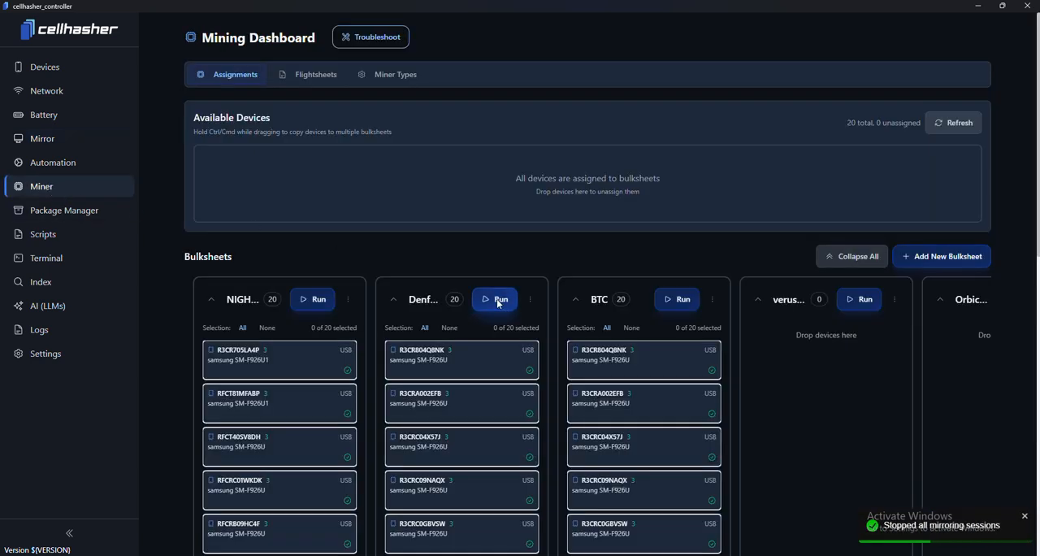
left_click(495, 299)
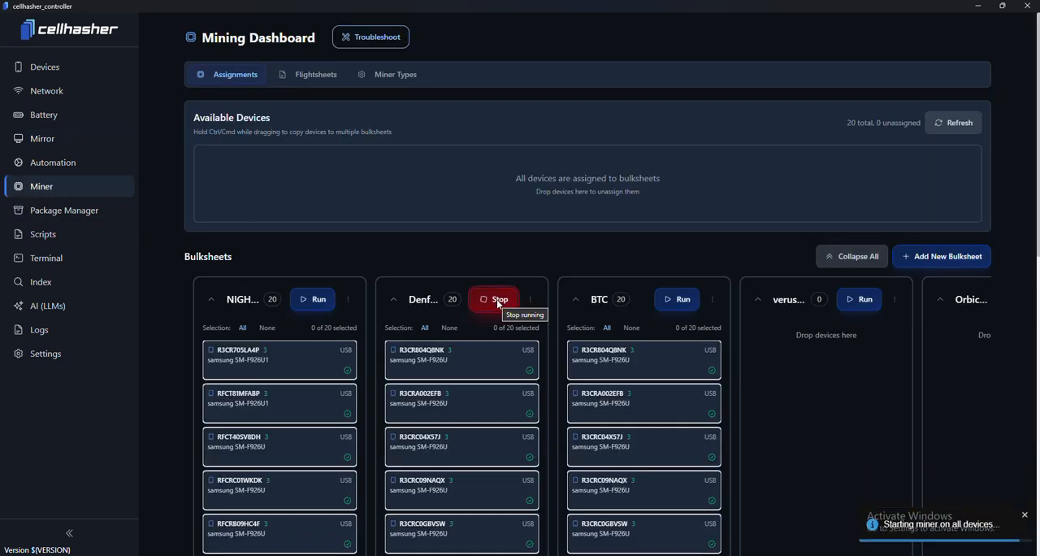
mouse_move(41, 138)
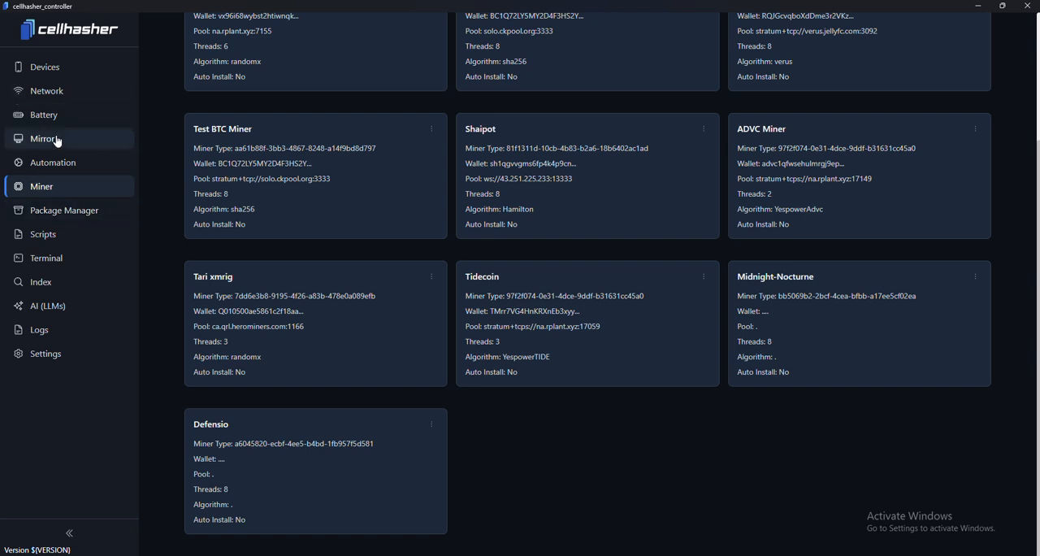
Step: Start live mirroring of all twenty phones to watch the miner register wallets
left_click(43, 138)
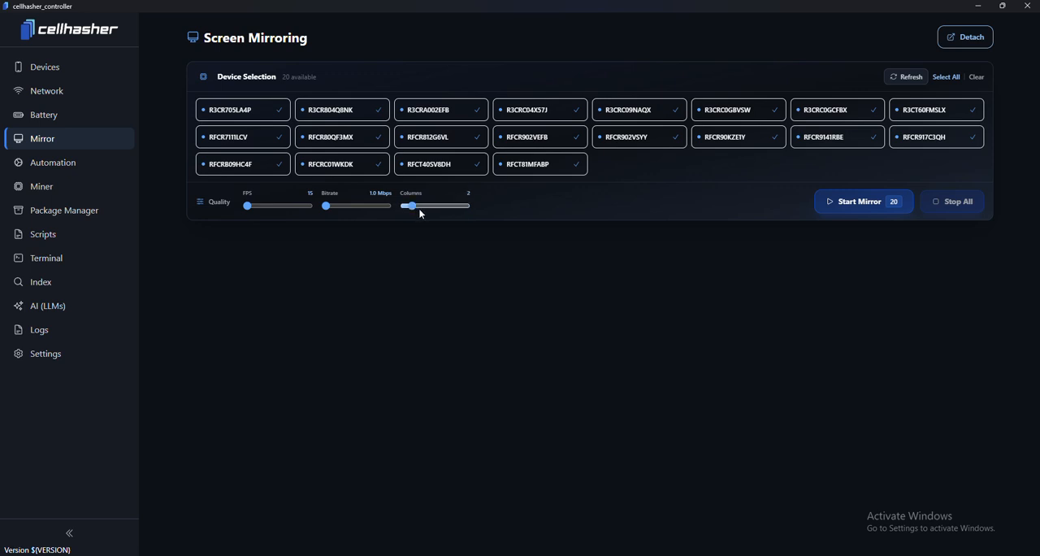
left_click(853, 200)
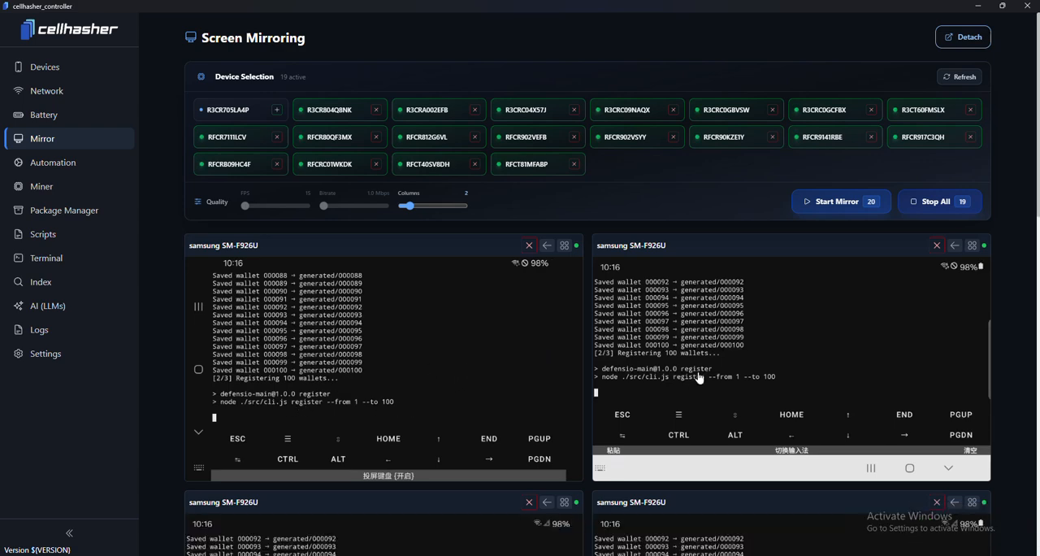
scroll("down", 3)
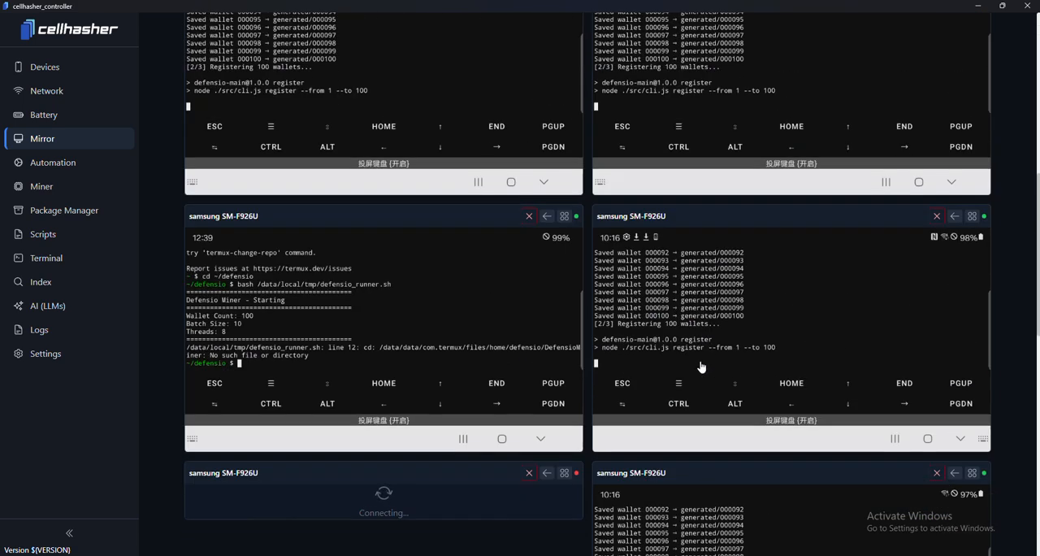
scroll("down", 3)
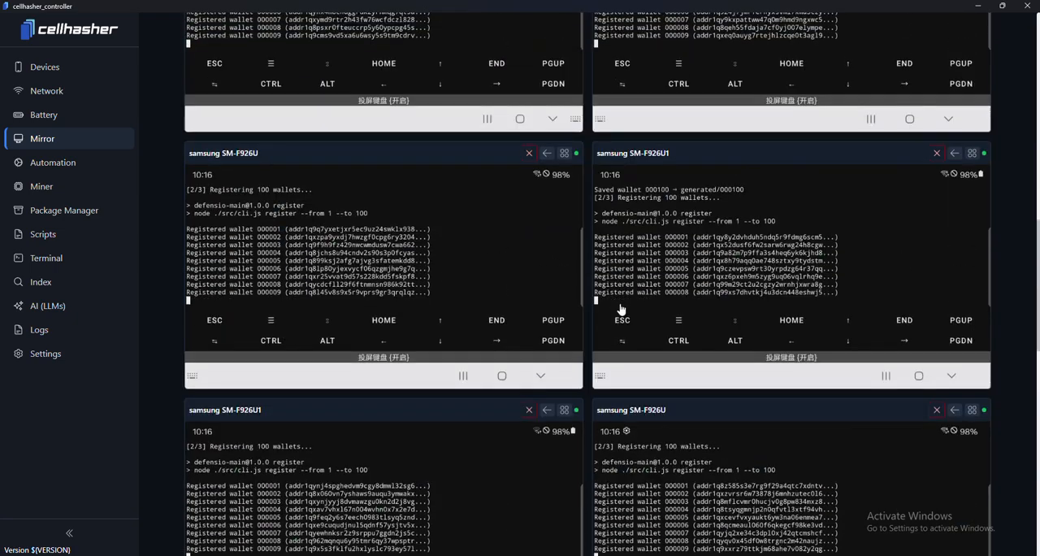
scroll("down", 3)
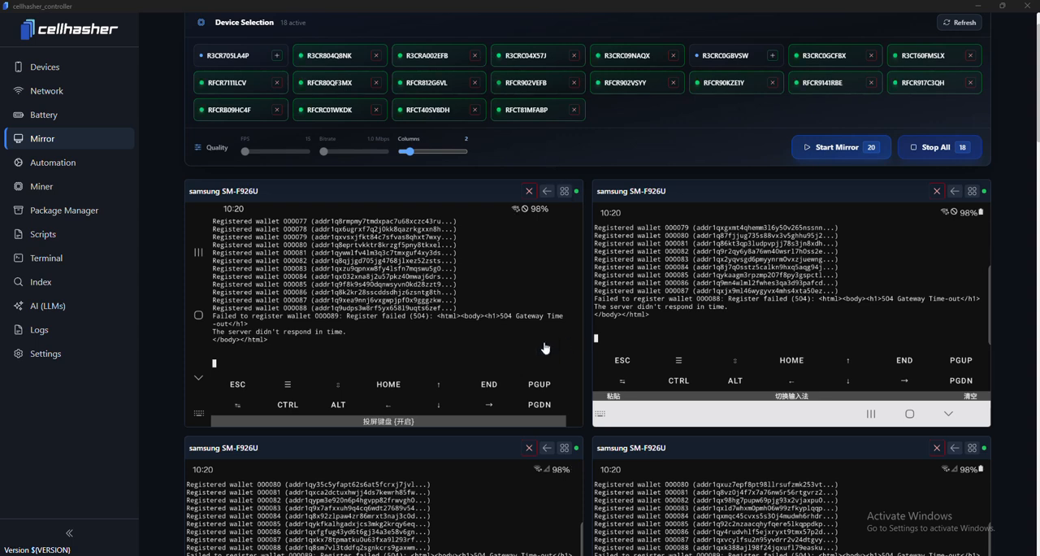
scroll("down", 3)
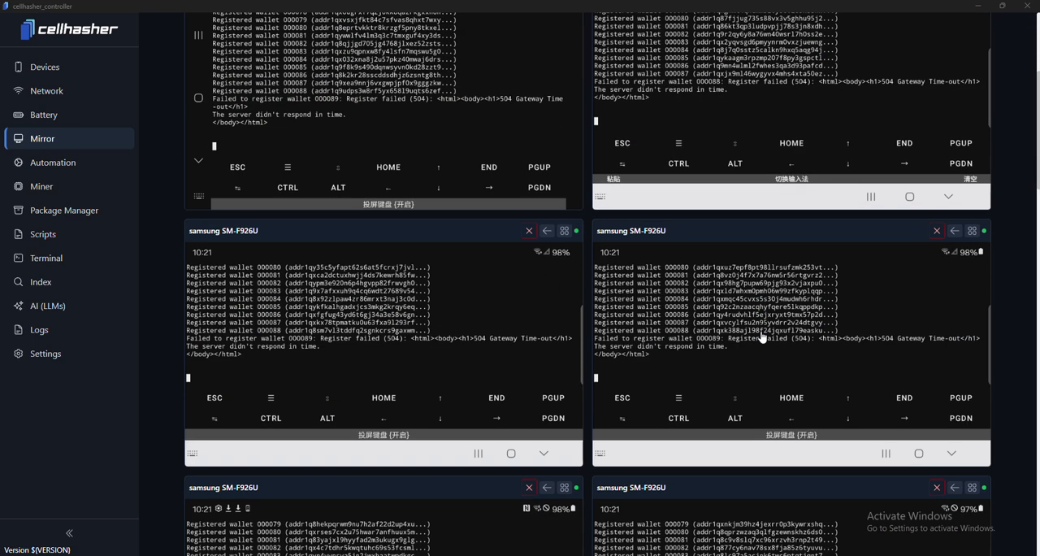
scroll("up", 3)
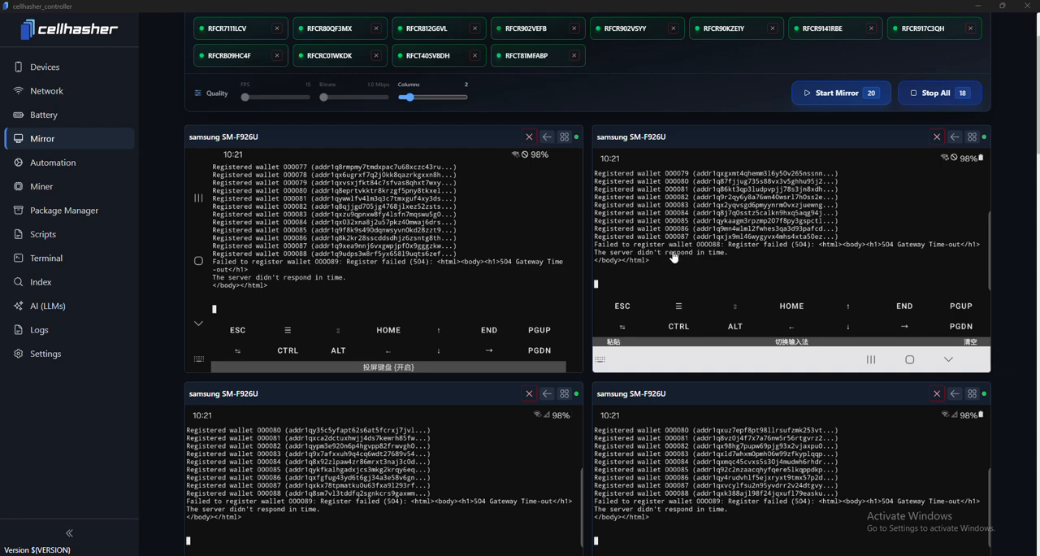
scroll("down", 3)
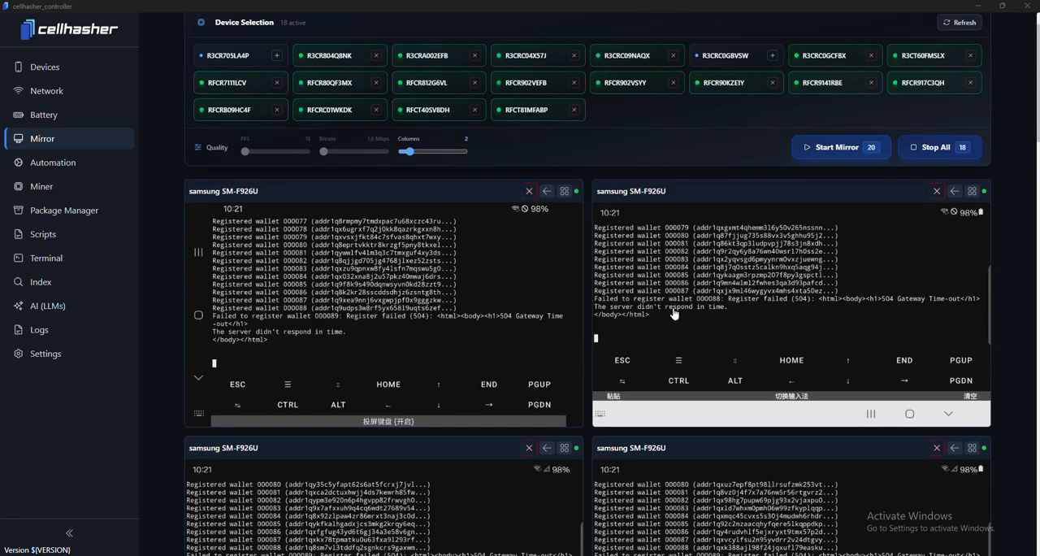
mouse_move(691, 319)
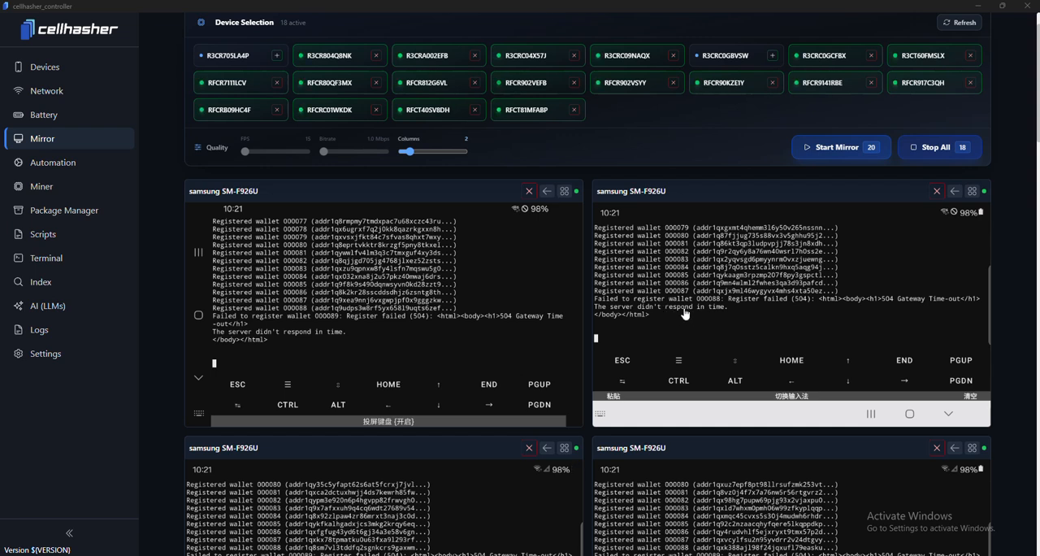
mouse_move(463, 25)
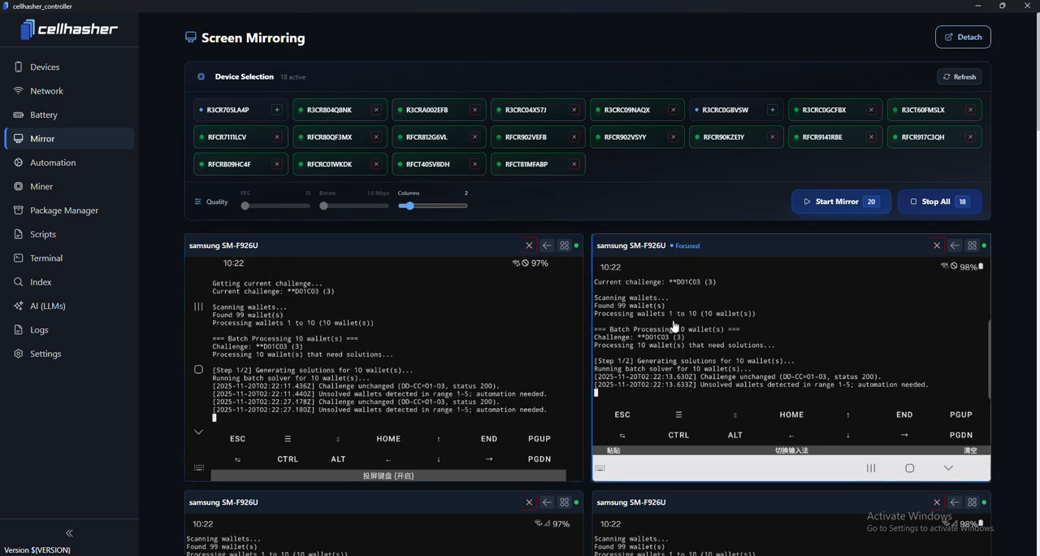
scroll("down", 3)
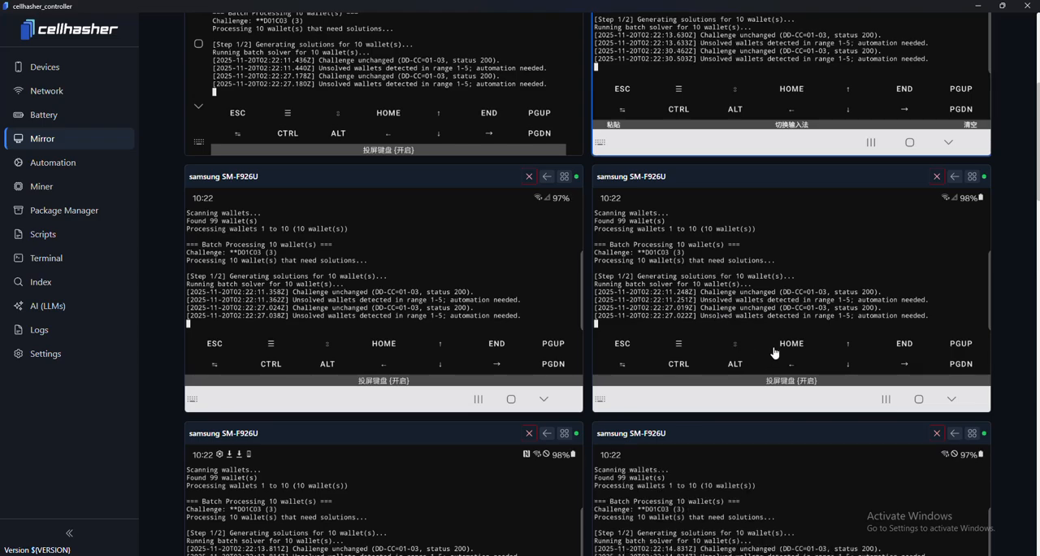
scroll("down", 3)
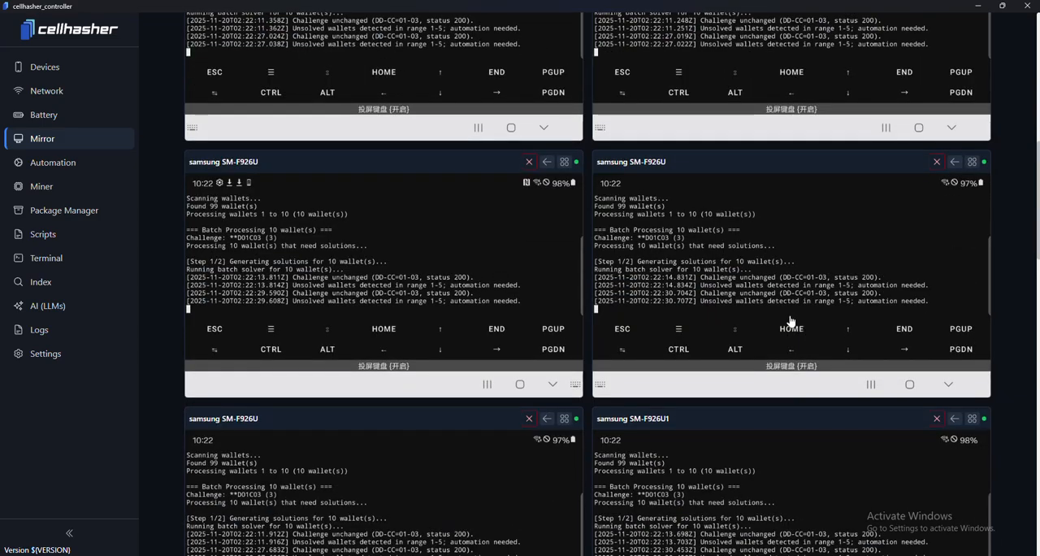
scroll("down", 3)
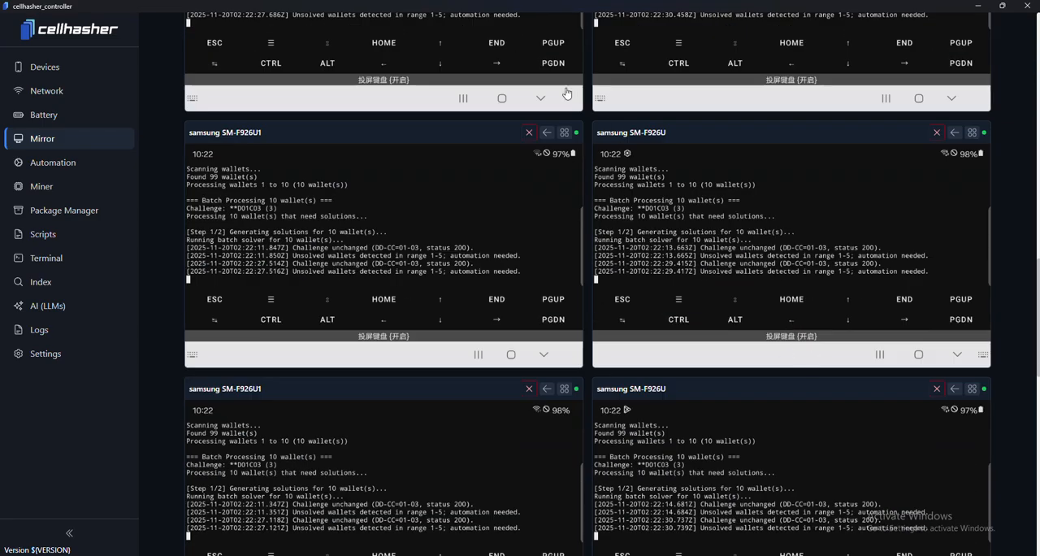
scroll("down", 3)
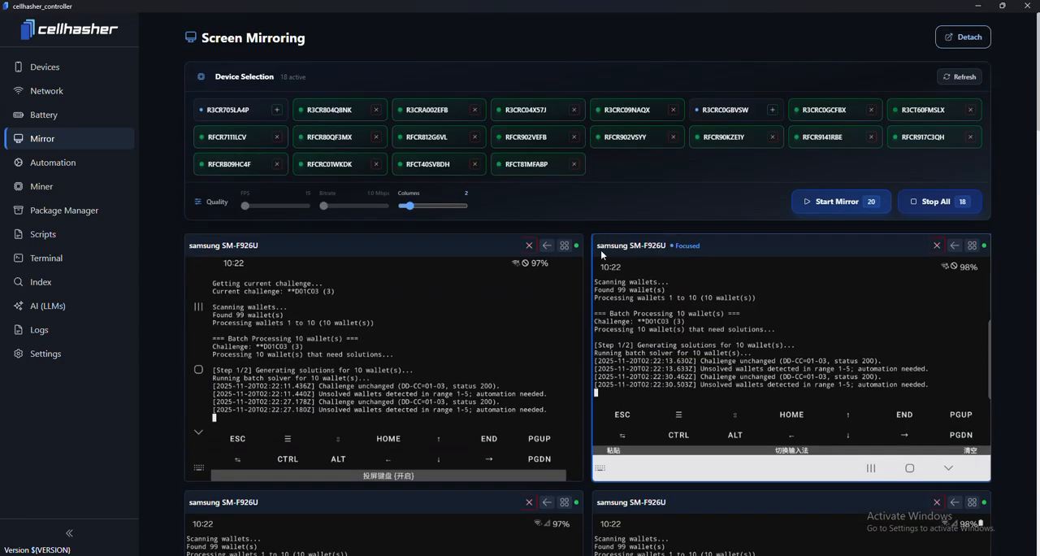
mouse_move(582, 177)
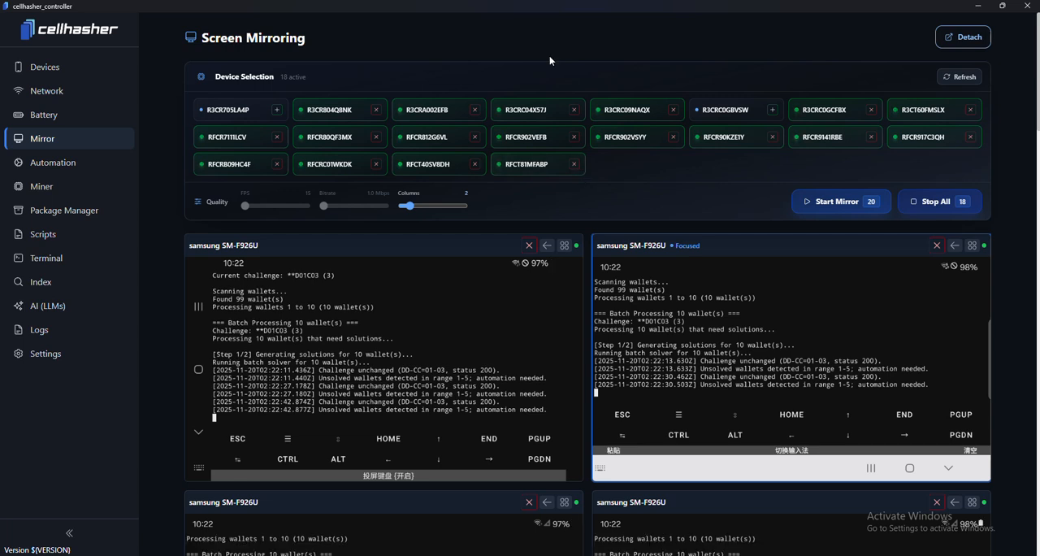
mouse_move(642, 355)
type("ls")
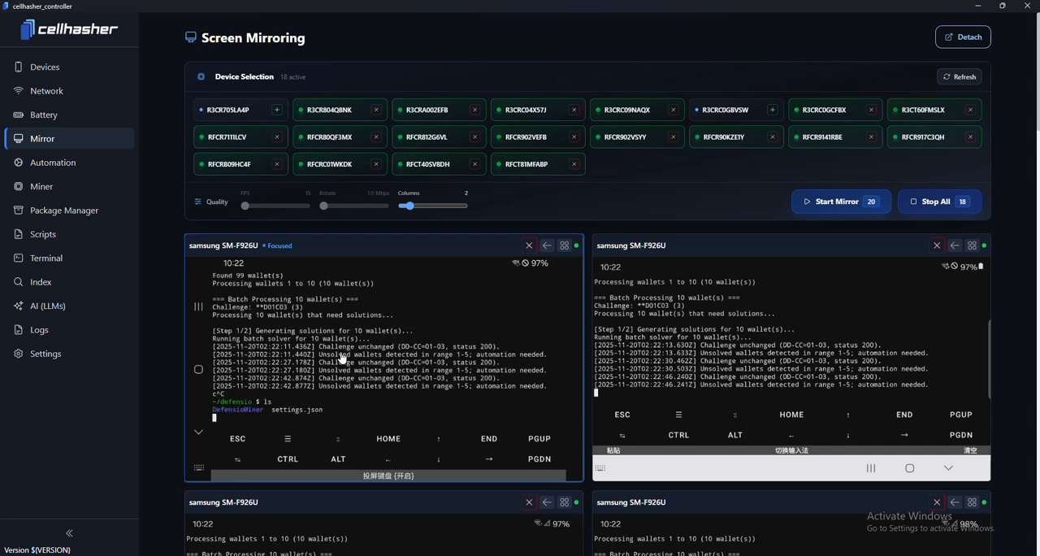
Step: In one phone's terminal, navigate into DefensioMiner/wallets and start opening wall.json with nano
type("cd")
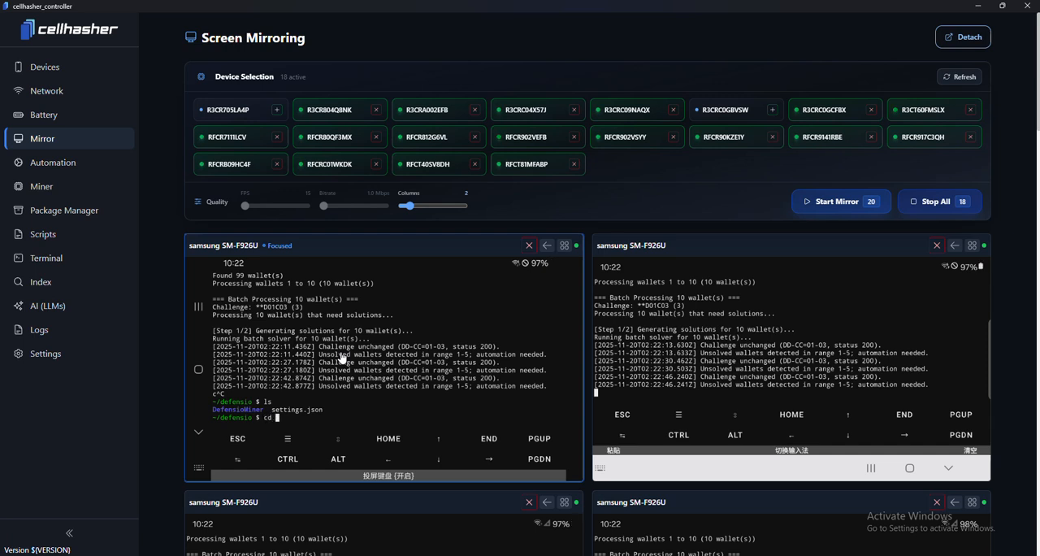
type("def")
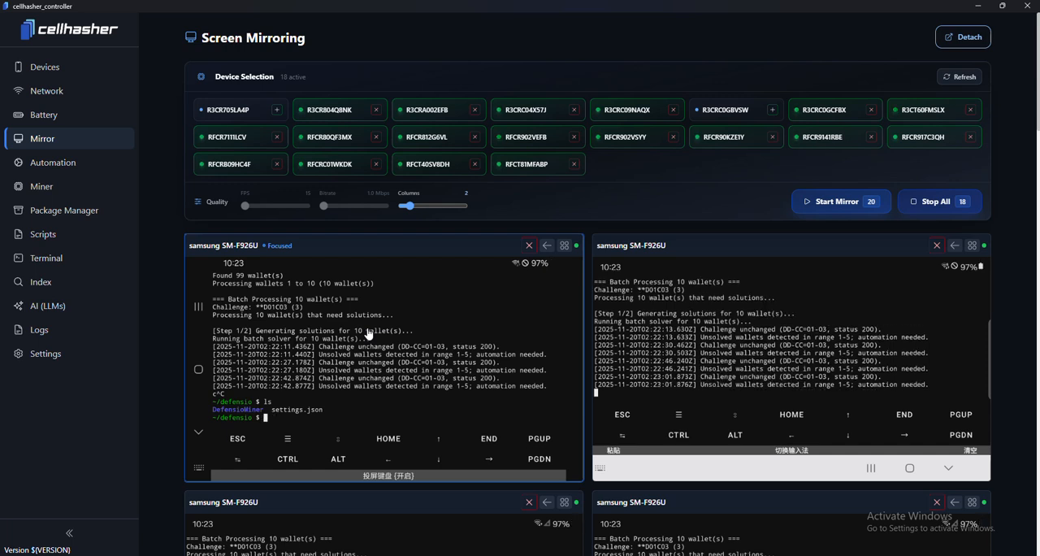
type("cd")
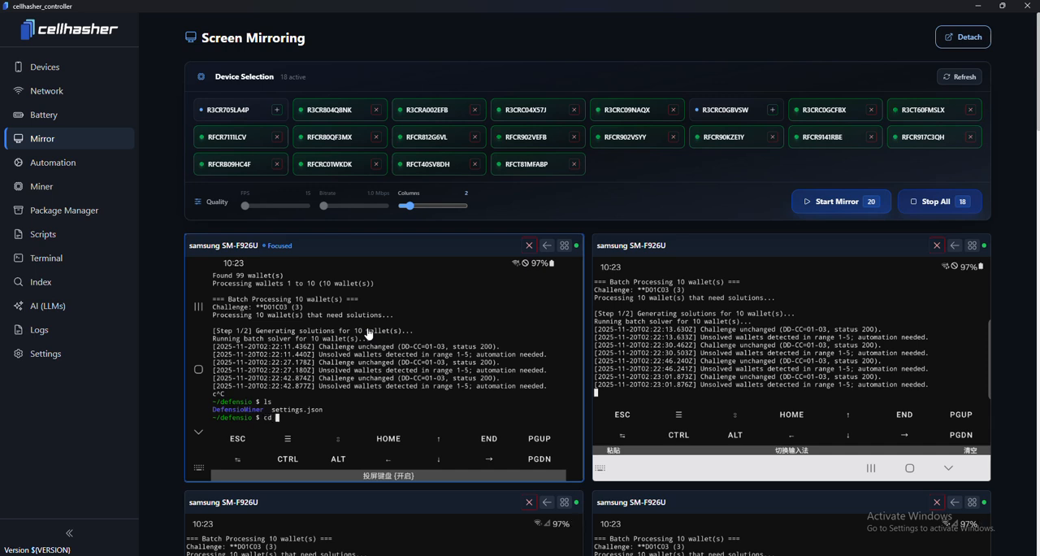
type("DefensioMiner")
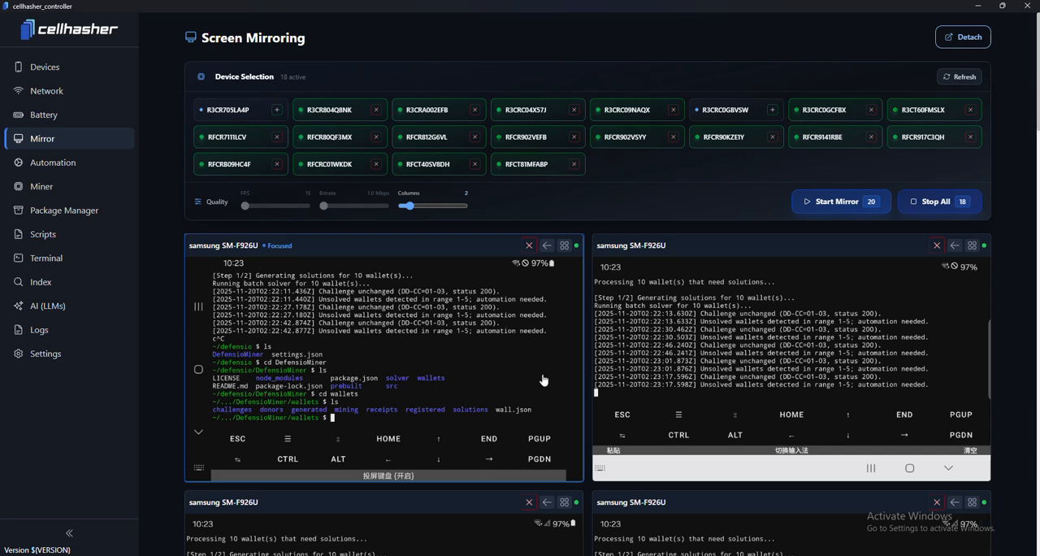
mouse_move(519, 419)
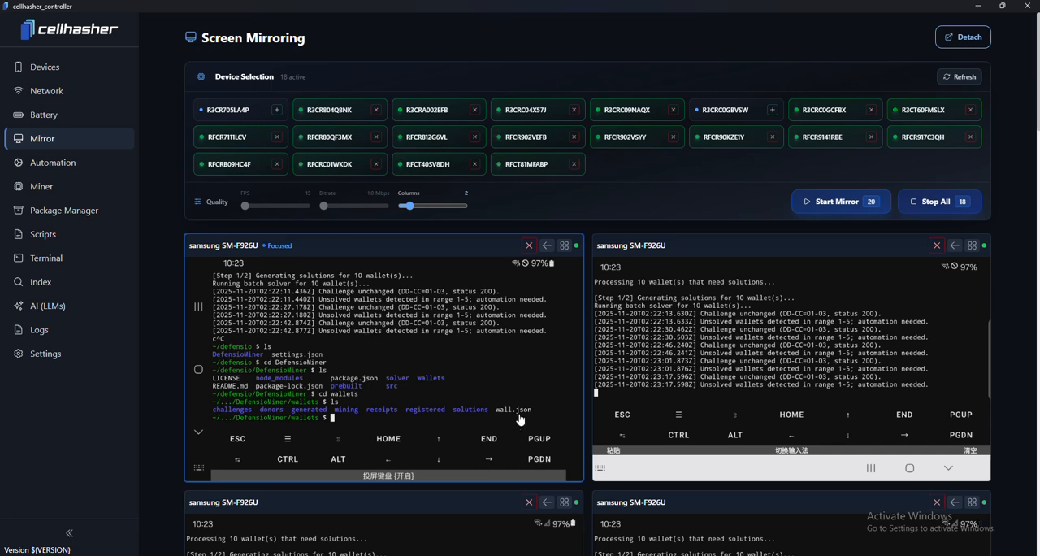
type("nano wall.")
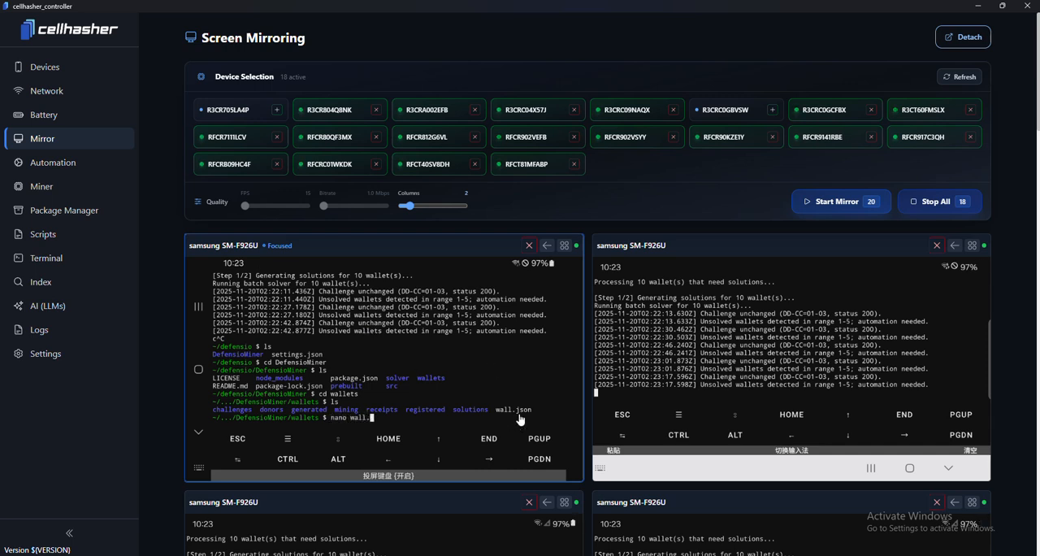